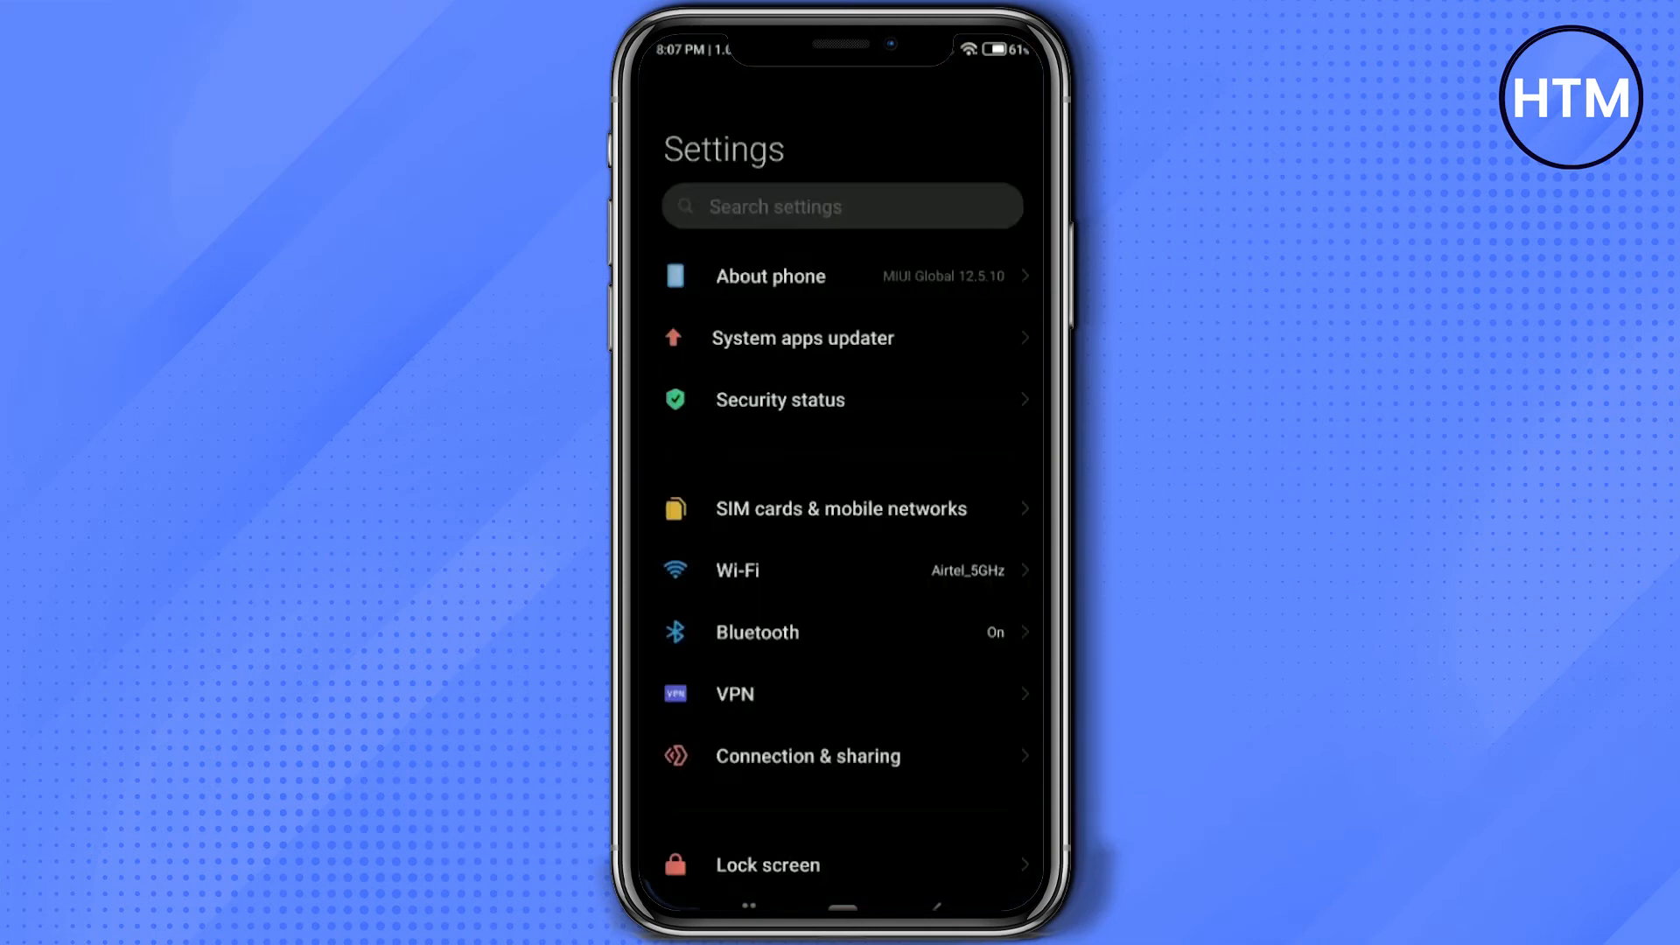
Search Settings for 'apps', then 'wha', and open WhatsApp's App info page
{"action": "type", "text": "apps"}
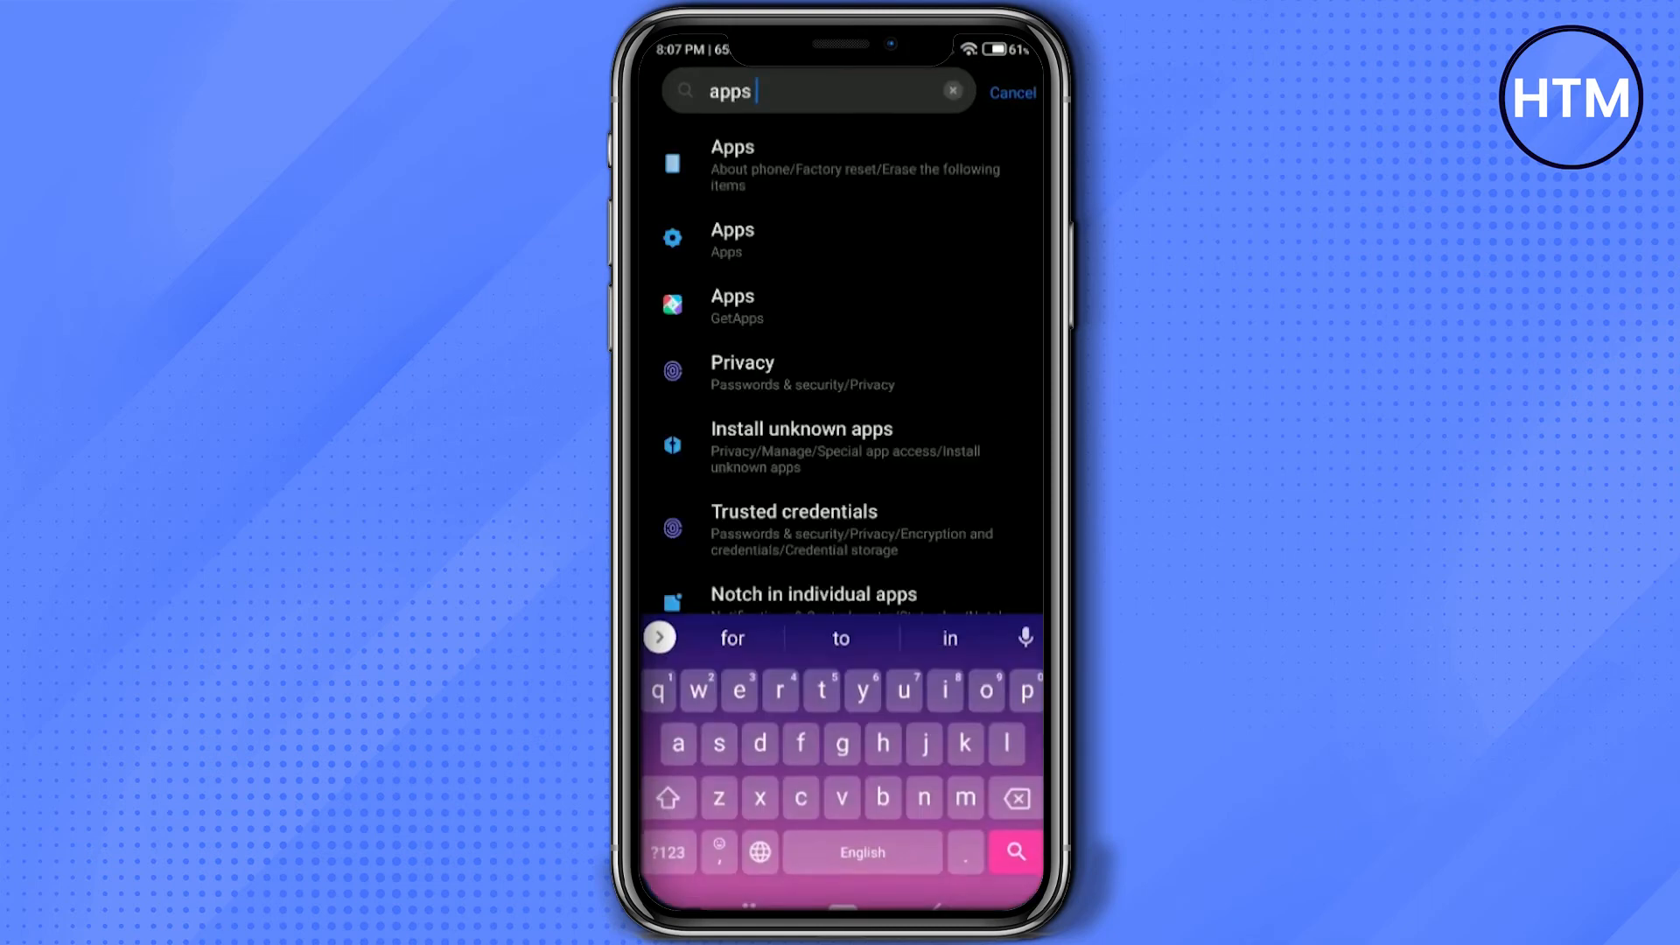
{"action": "left_click", "coordinate": [731, 240]}
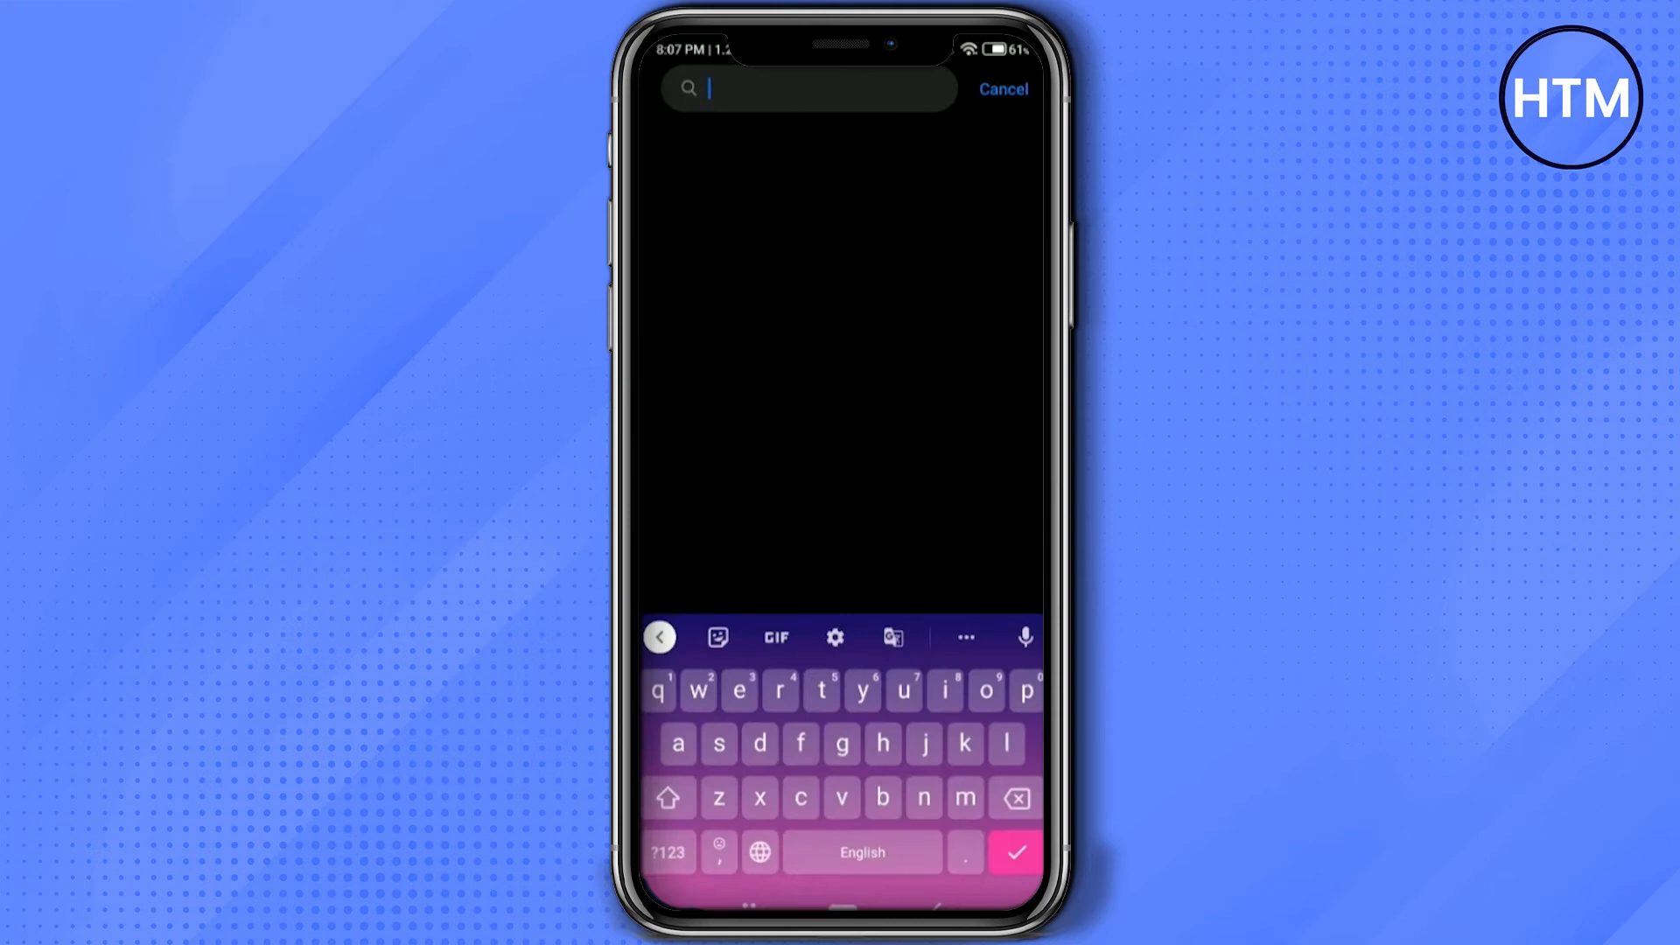
{"action": "type", "text": "wha"}
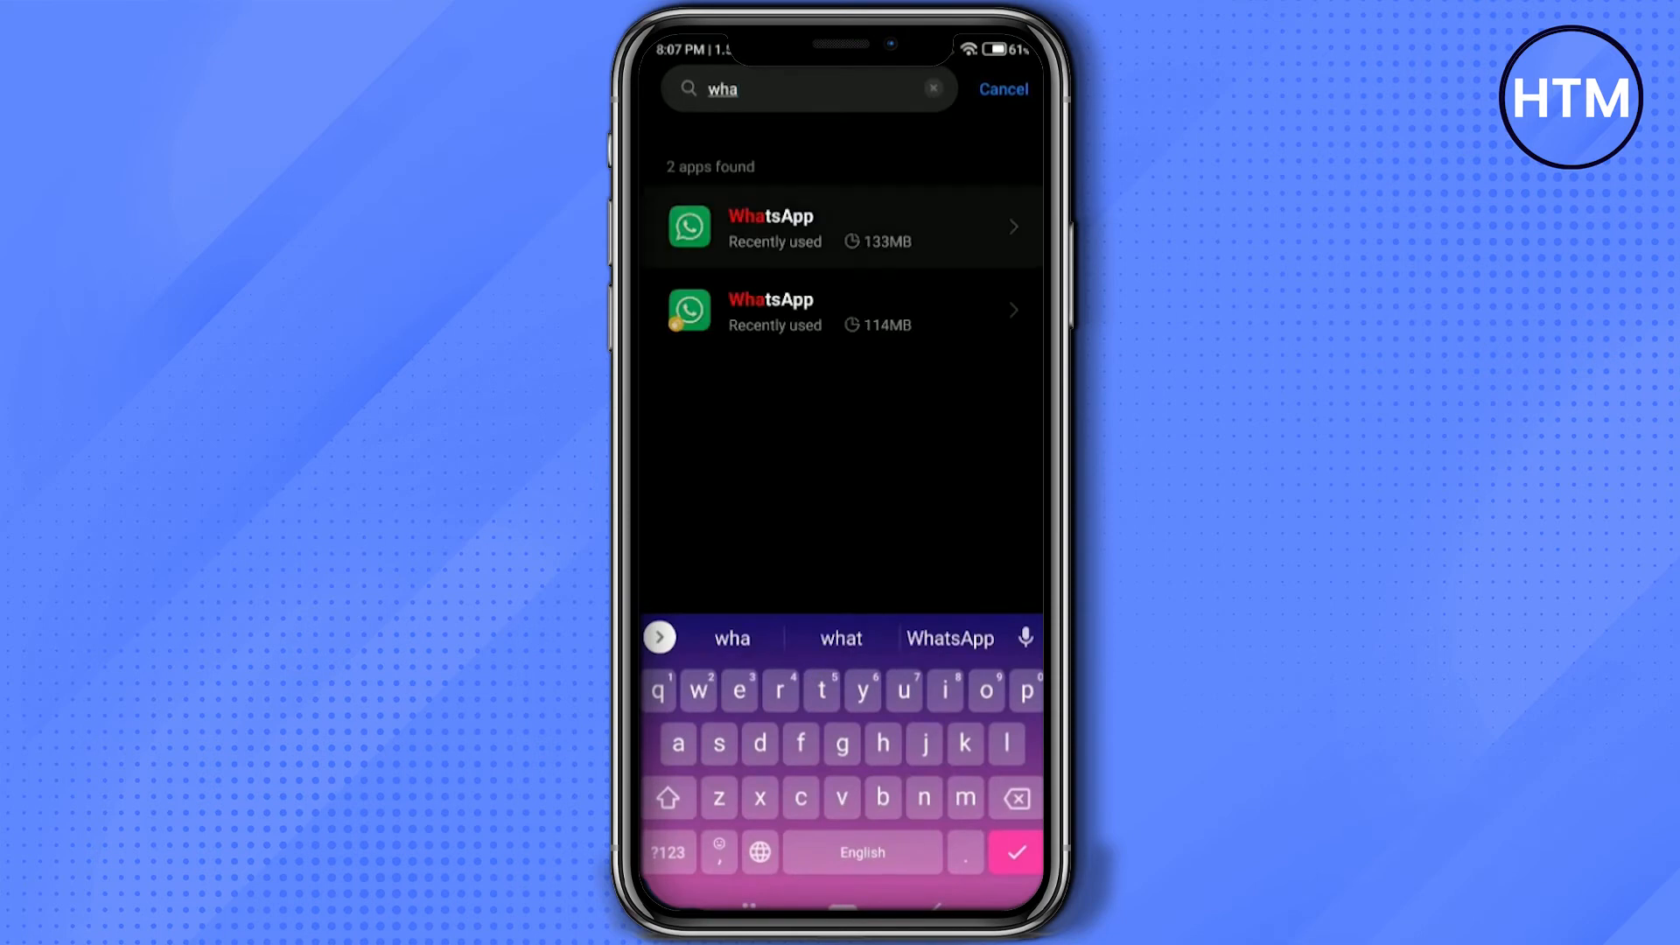
{"action": "left_click", "coordinate": [842, 225]}
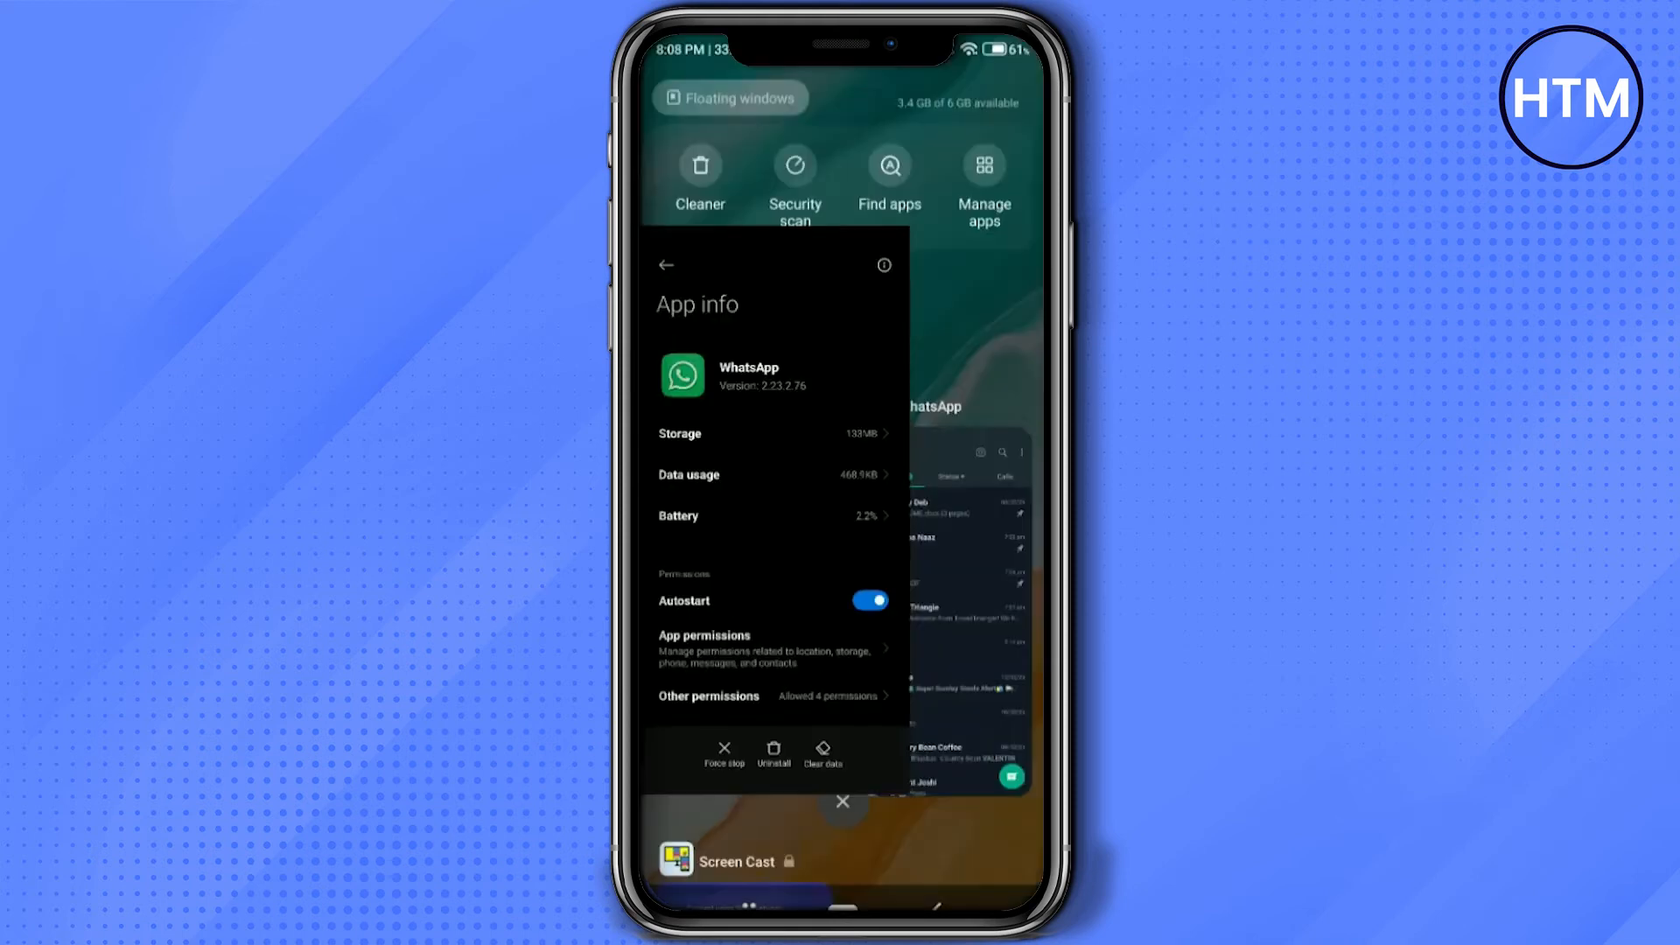
In WhatsApp go to Settings > Chats > Chat backup and back up the chats now
{"action": "left_click", "coordinate": [844, 800]}
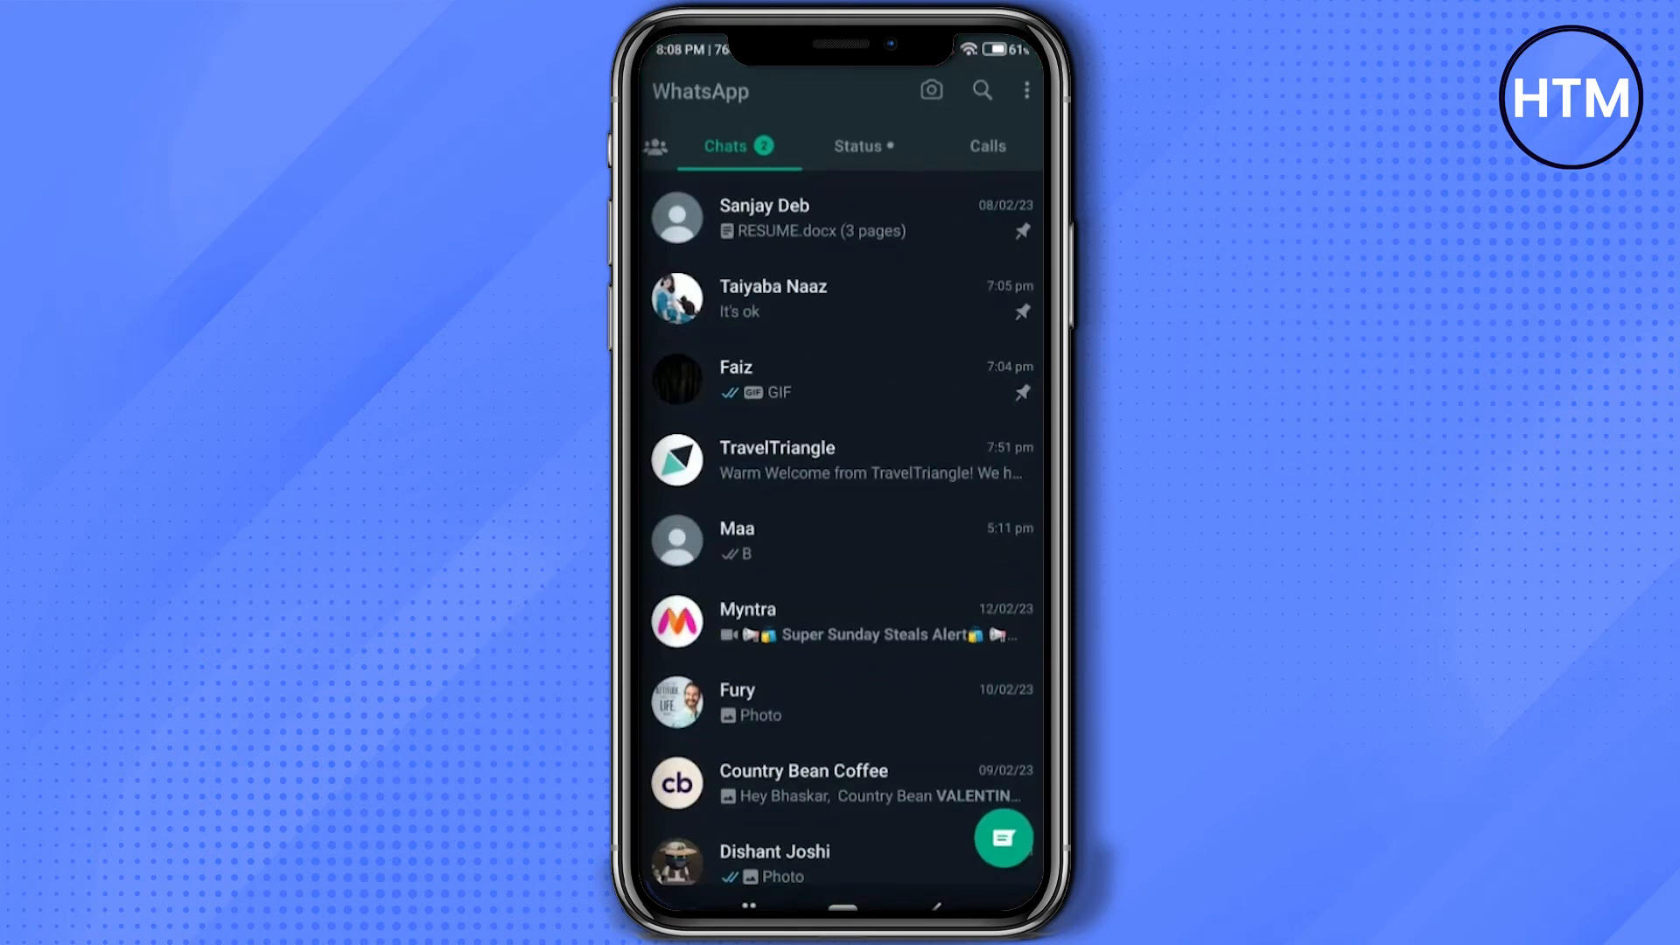
{"action": "left_click", "coordinate": [1024, 89]}
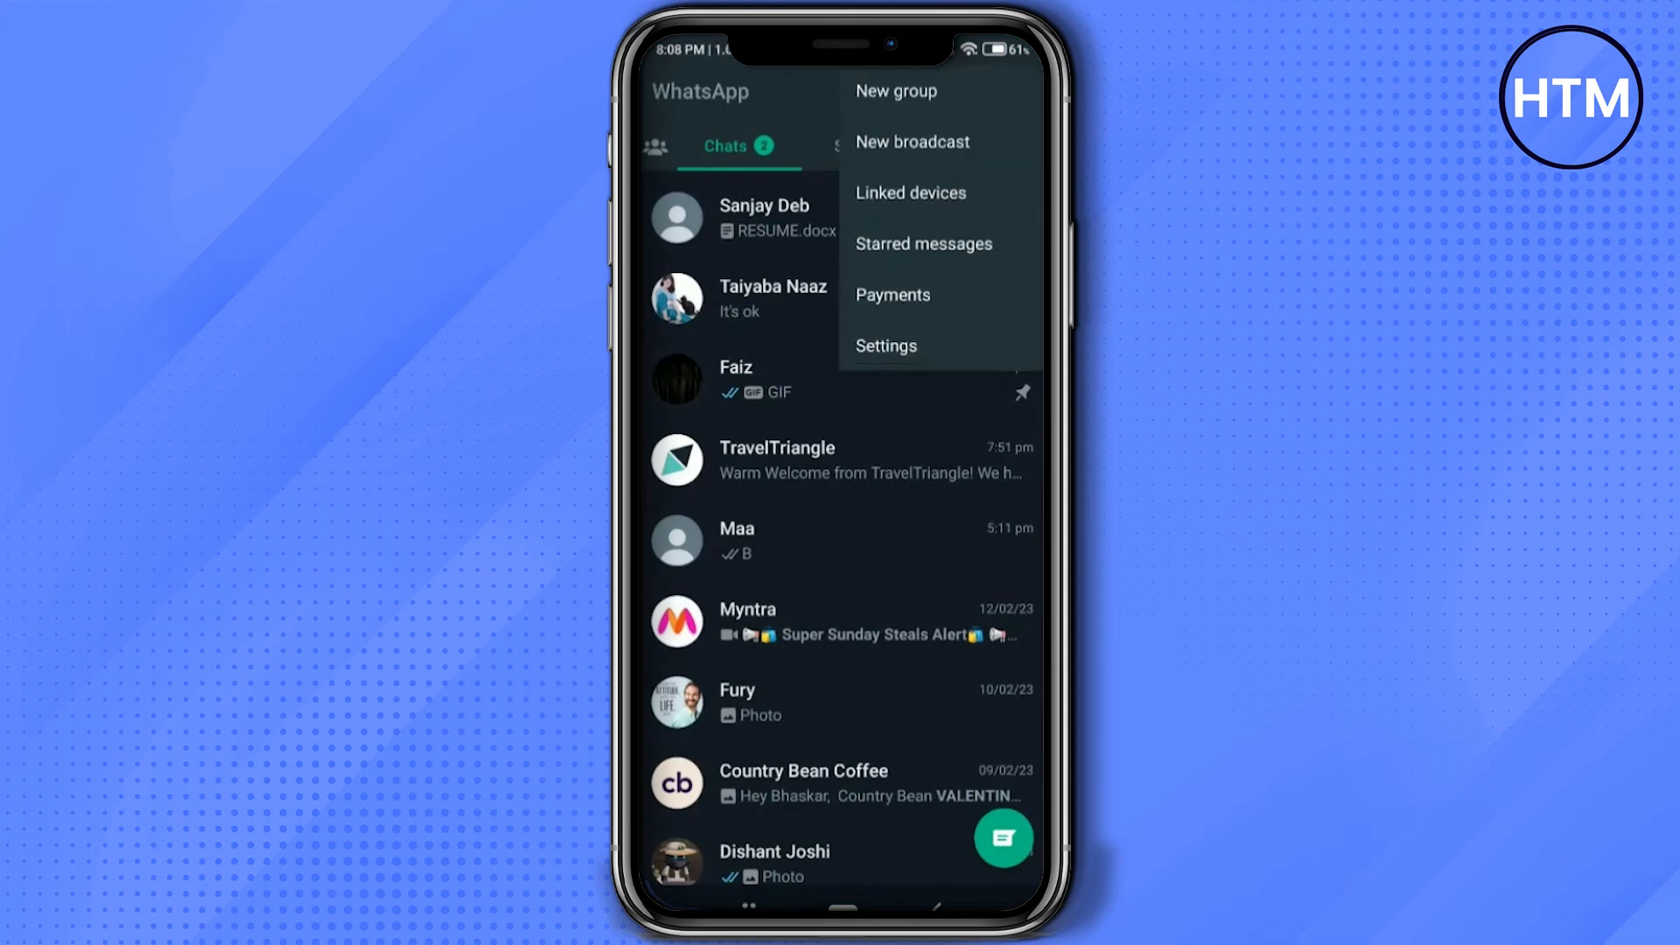
{"action": "left_click", "coordinate": [886, 345]}
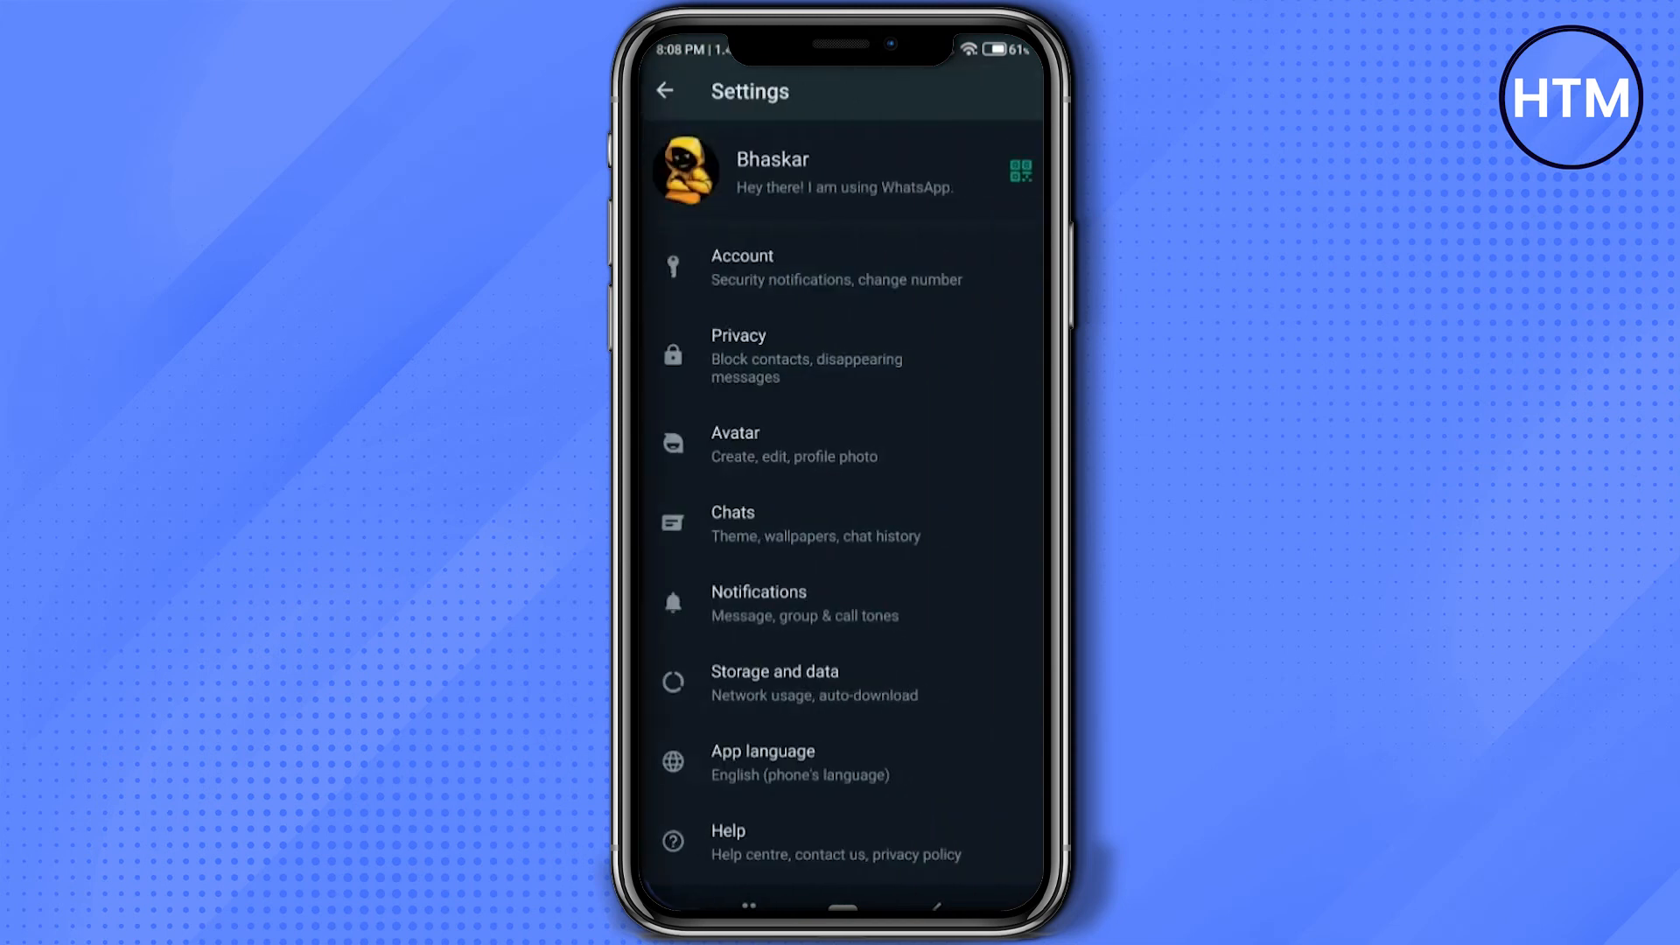
{"action": "left_click", "coordinate": [733, 523]}
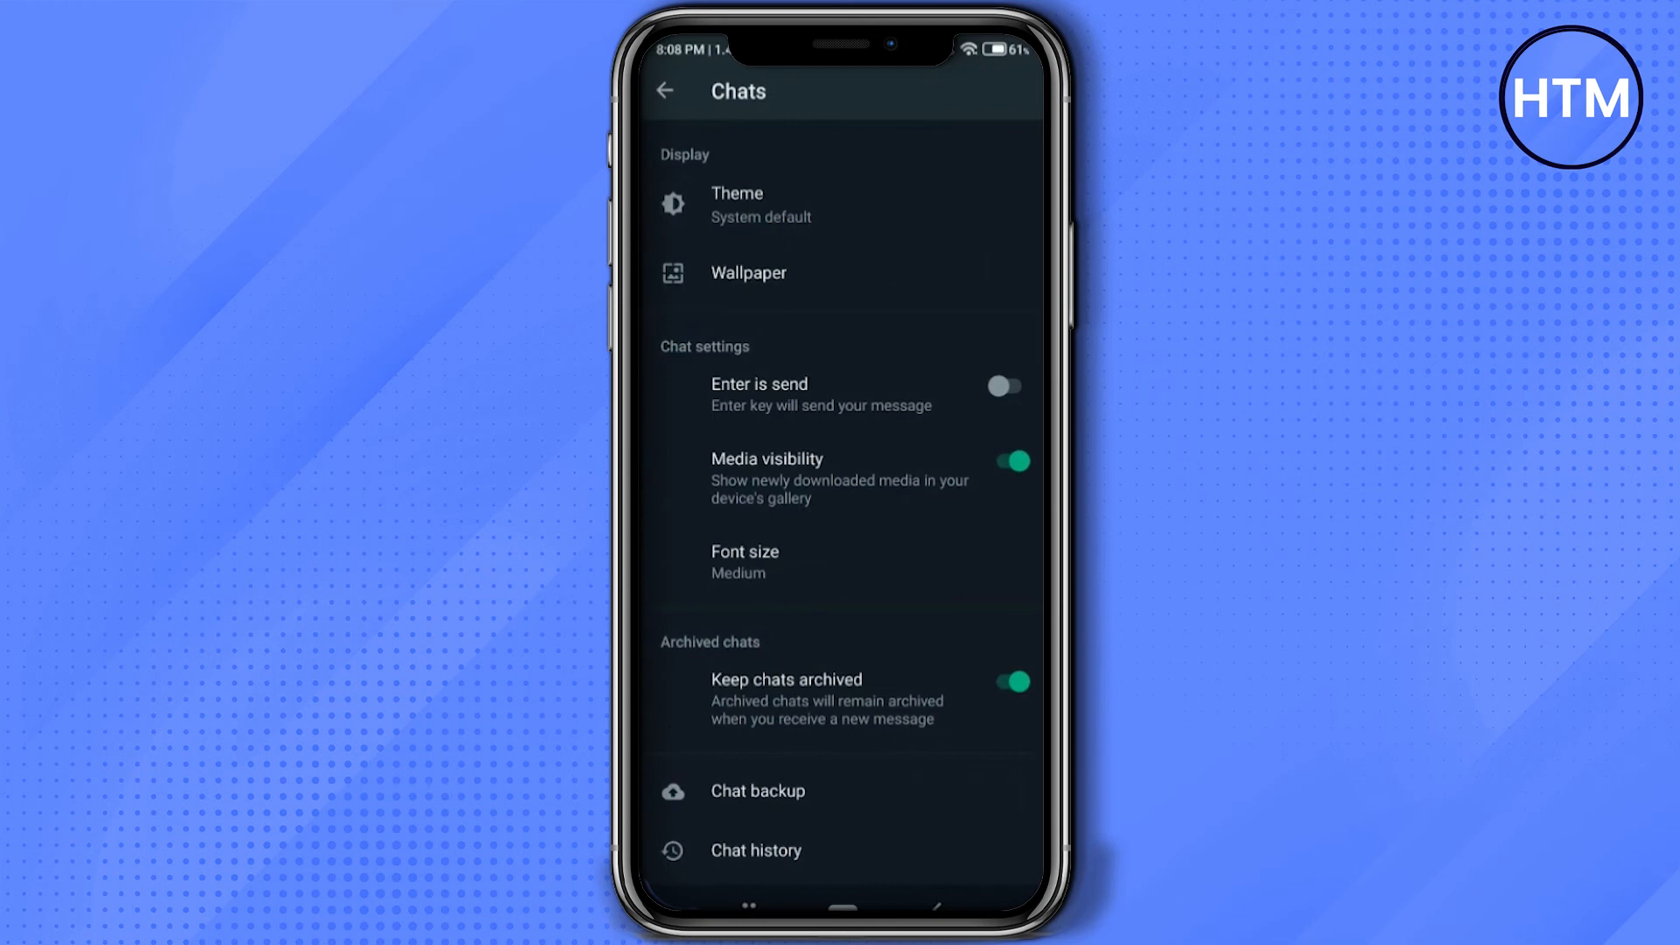
{"action": "left_click", "coordinate": [756, 791]}
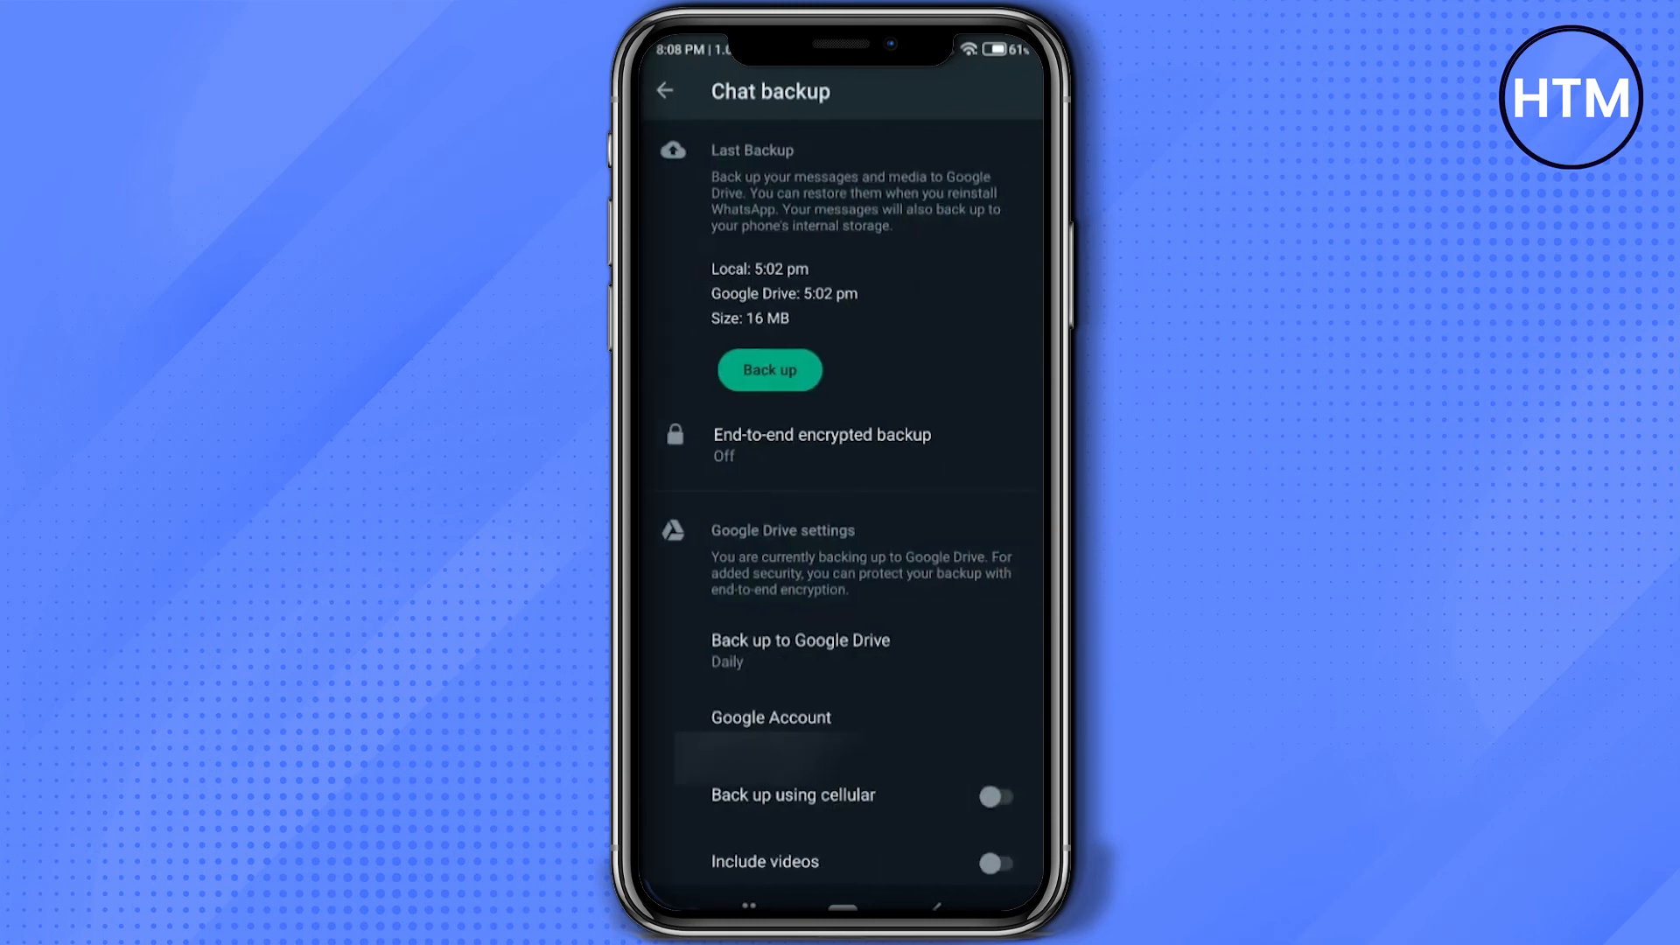
{"action": "left_click", "coordinate": [768, 370]}
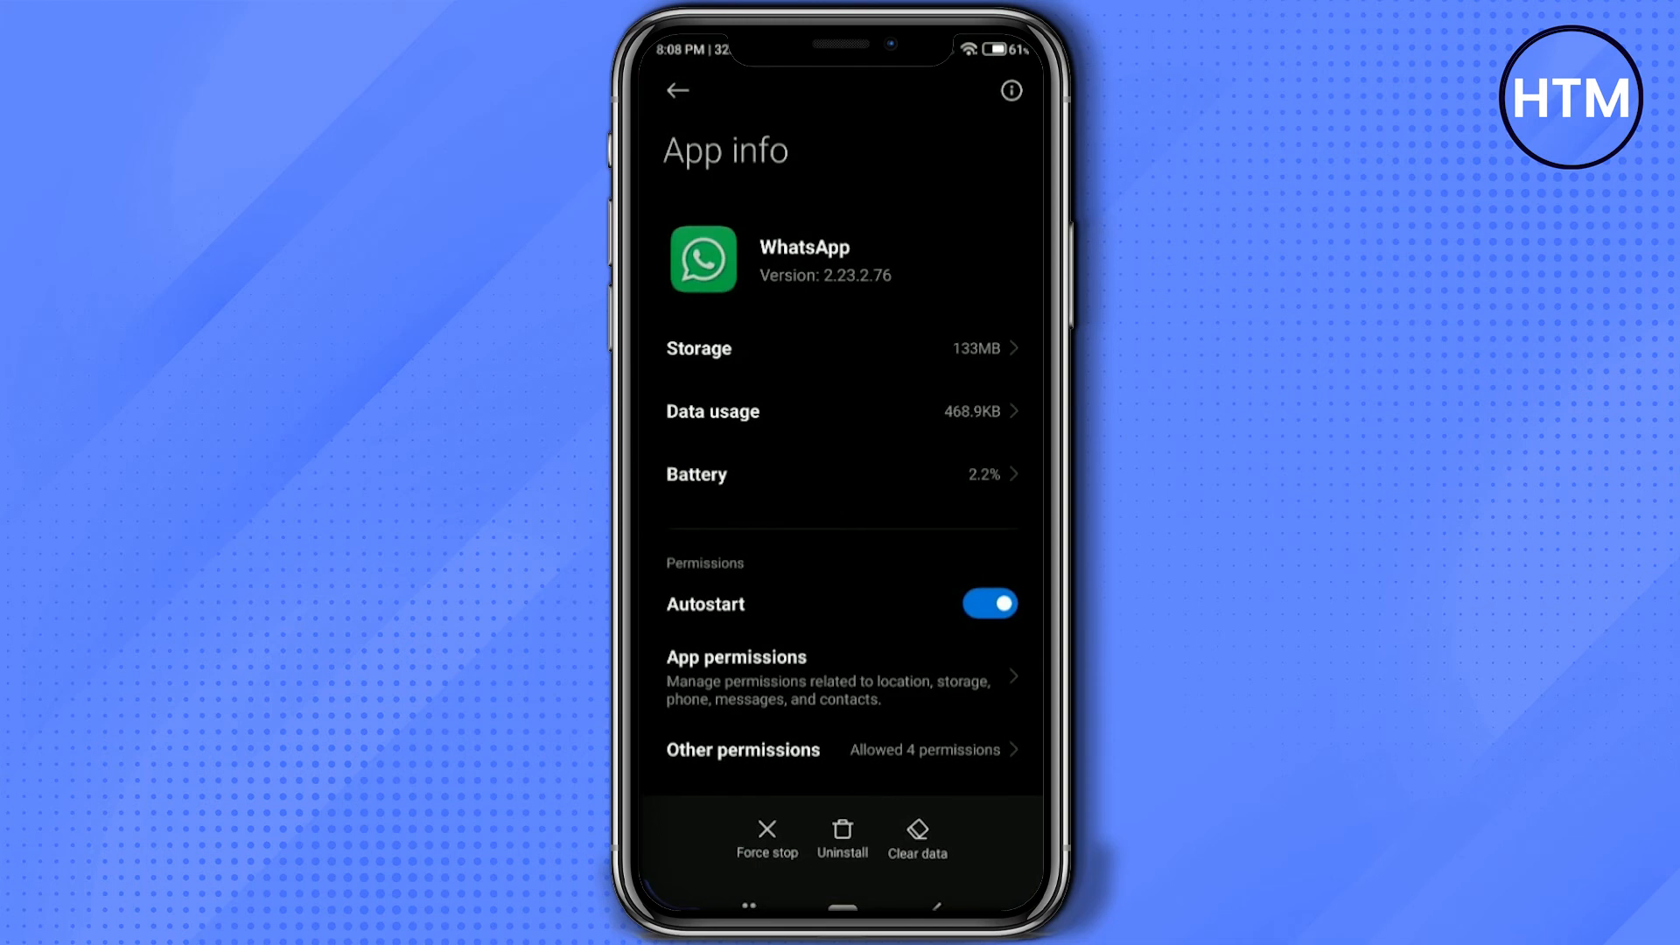
Clear WhatsApp's cache from its App info page and confirm
{"action": "left_click", "coordinate": [915, 838]}
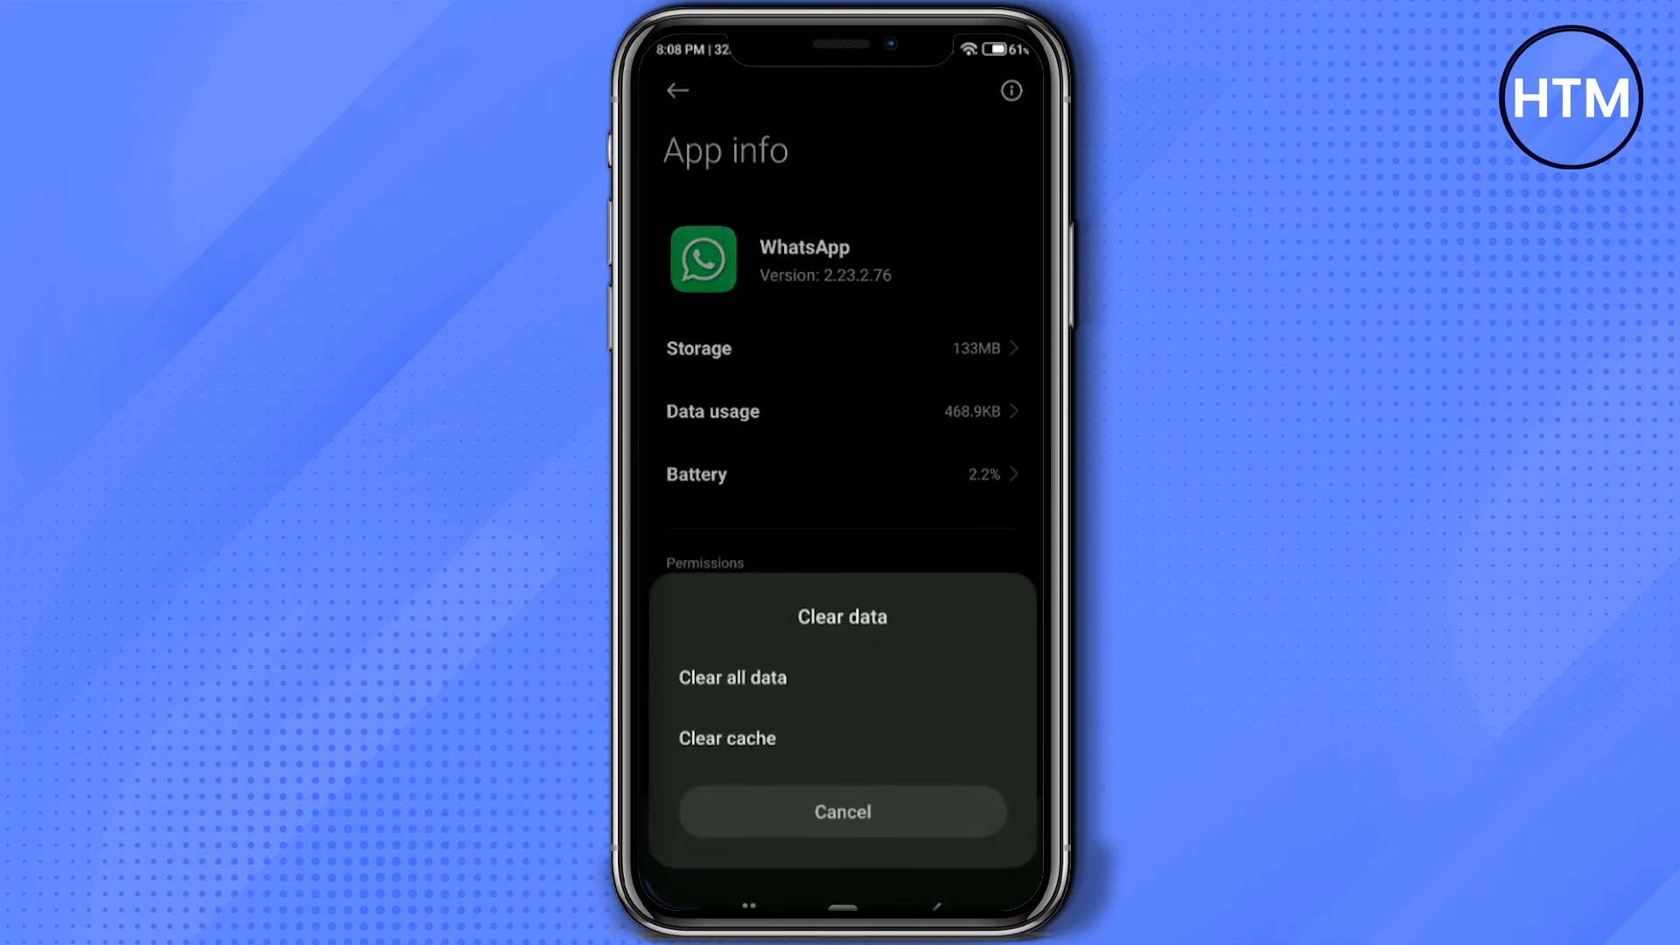
{"action": "left_click", "coordinate": [726, 737]}
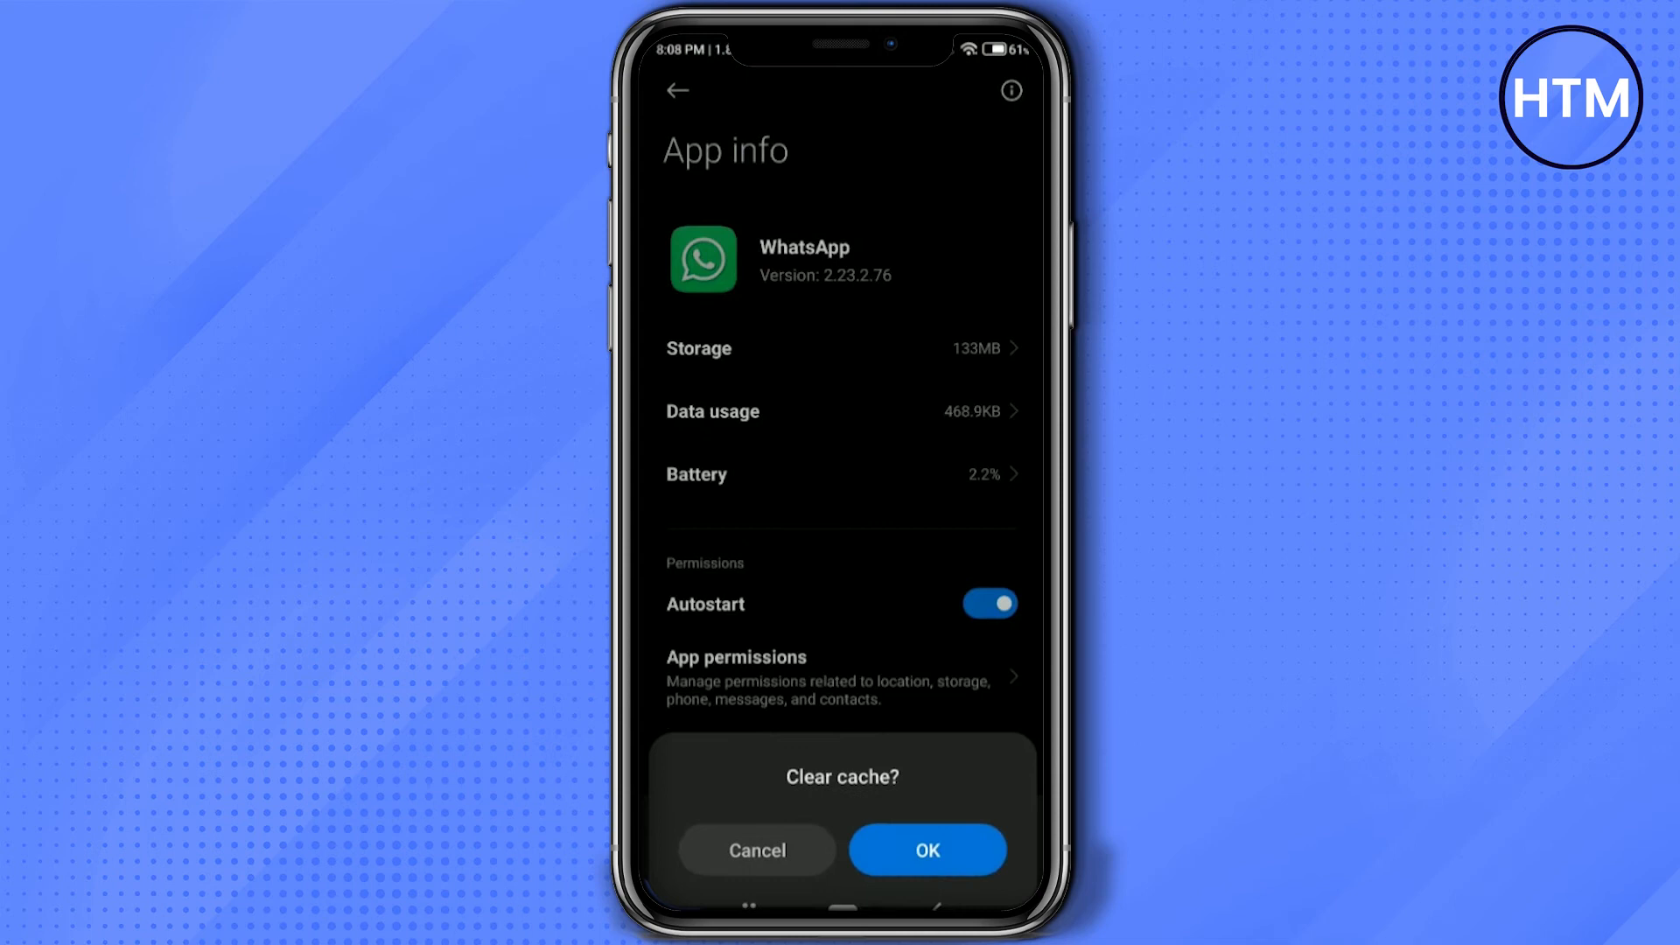
{"action": "left_click", "coordinate": [926, 849]}
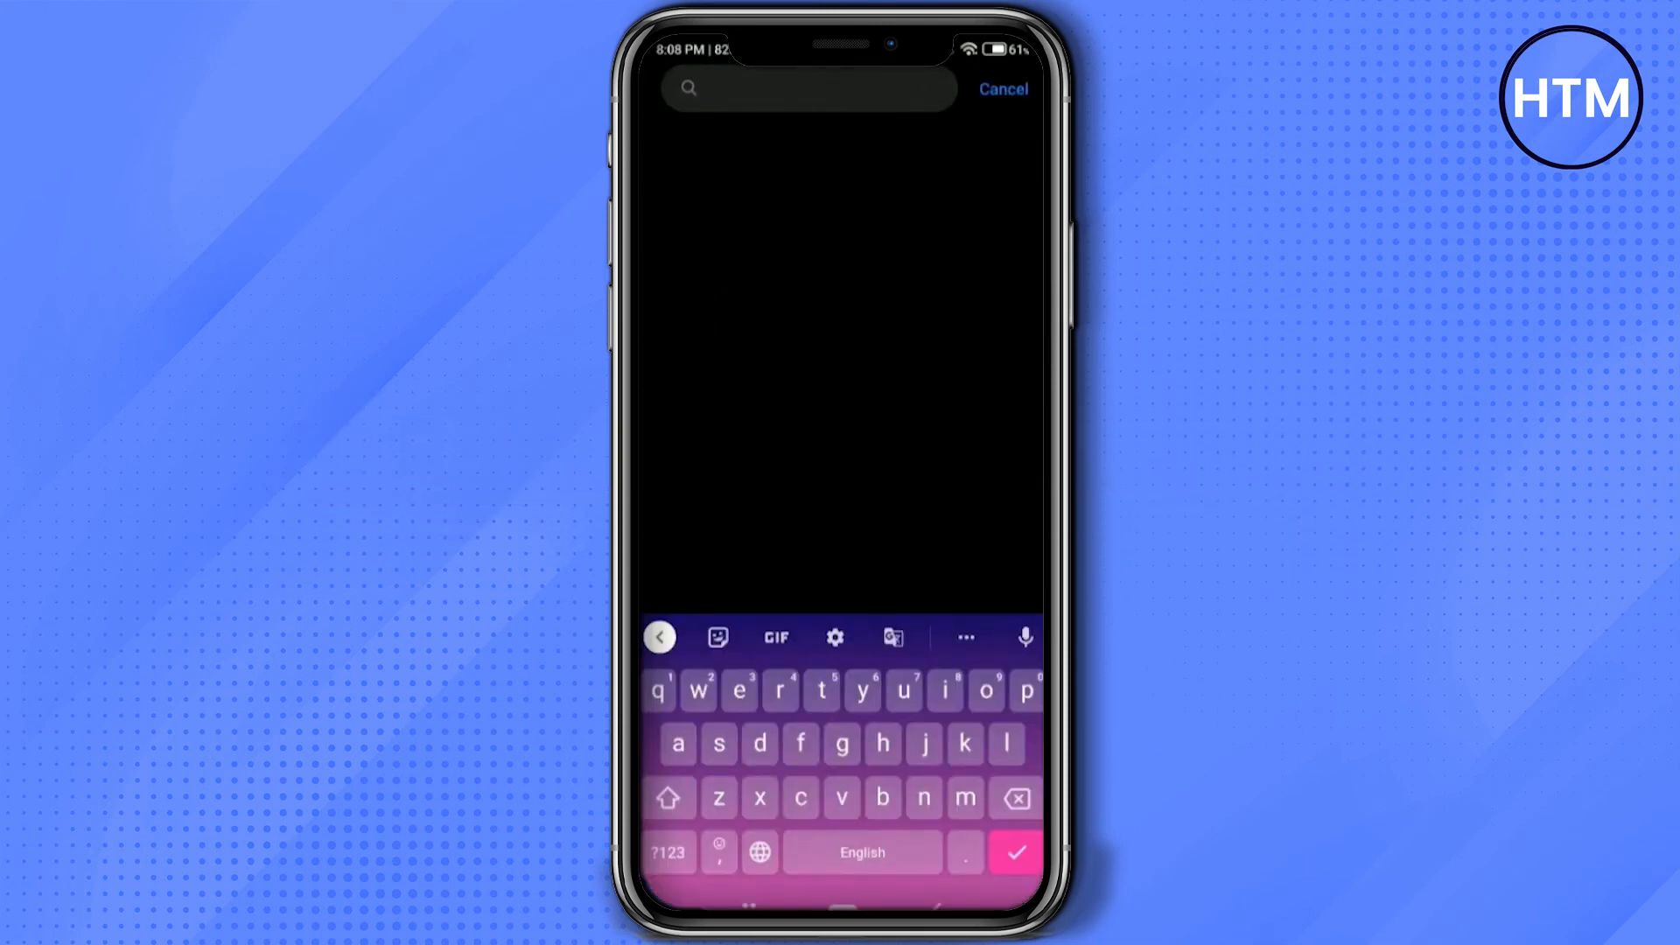
Search 'gb' for Gboard and clear all of its data, confirming the deletion
{"action": "type", "text": "gb"}
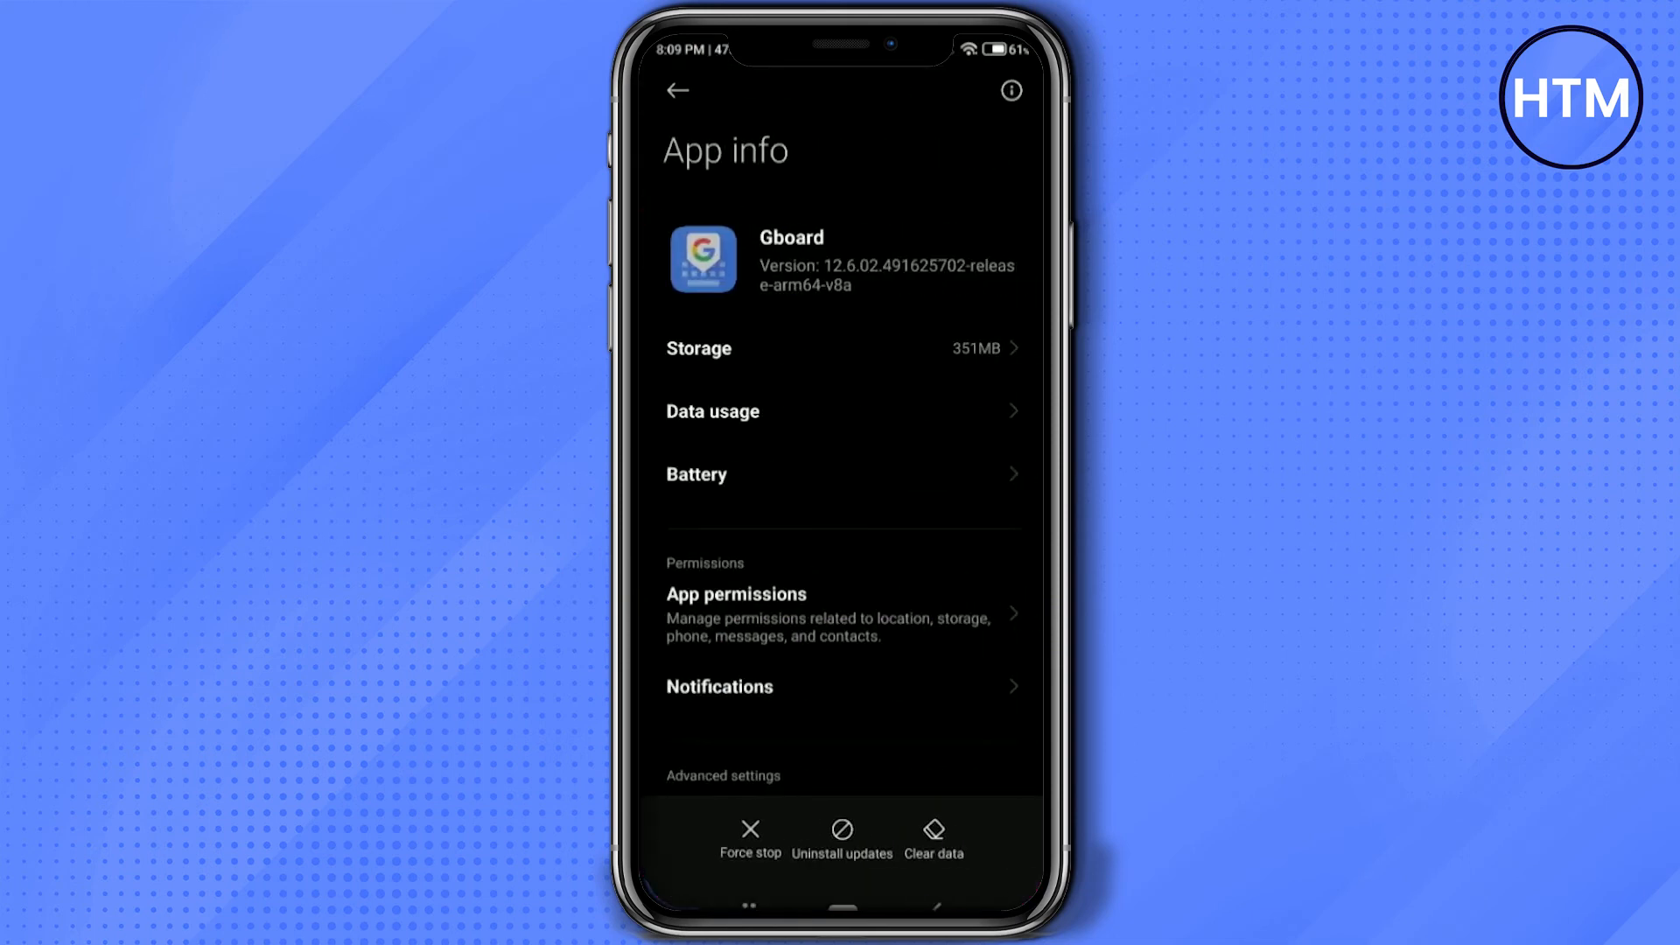
{"action": "left_click", "coordinate": [932, 839]}
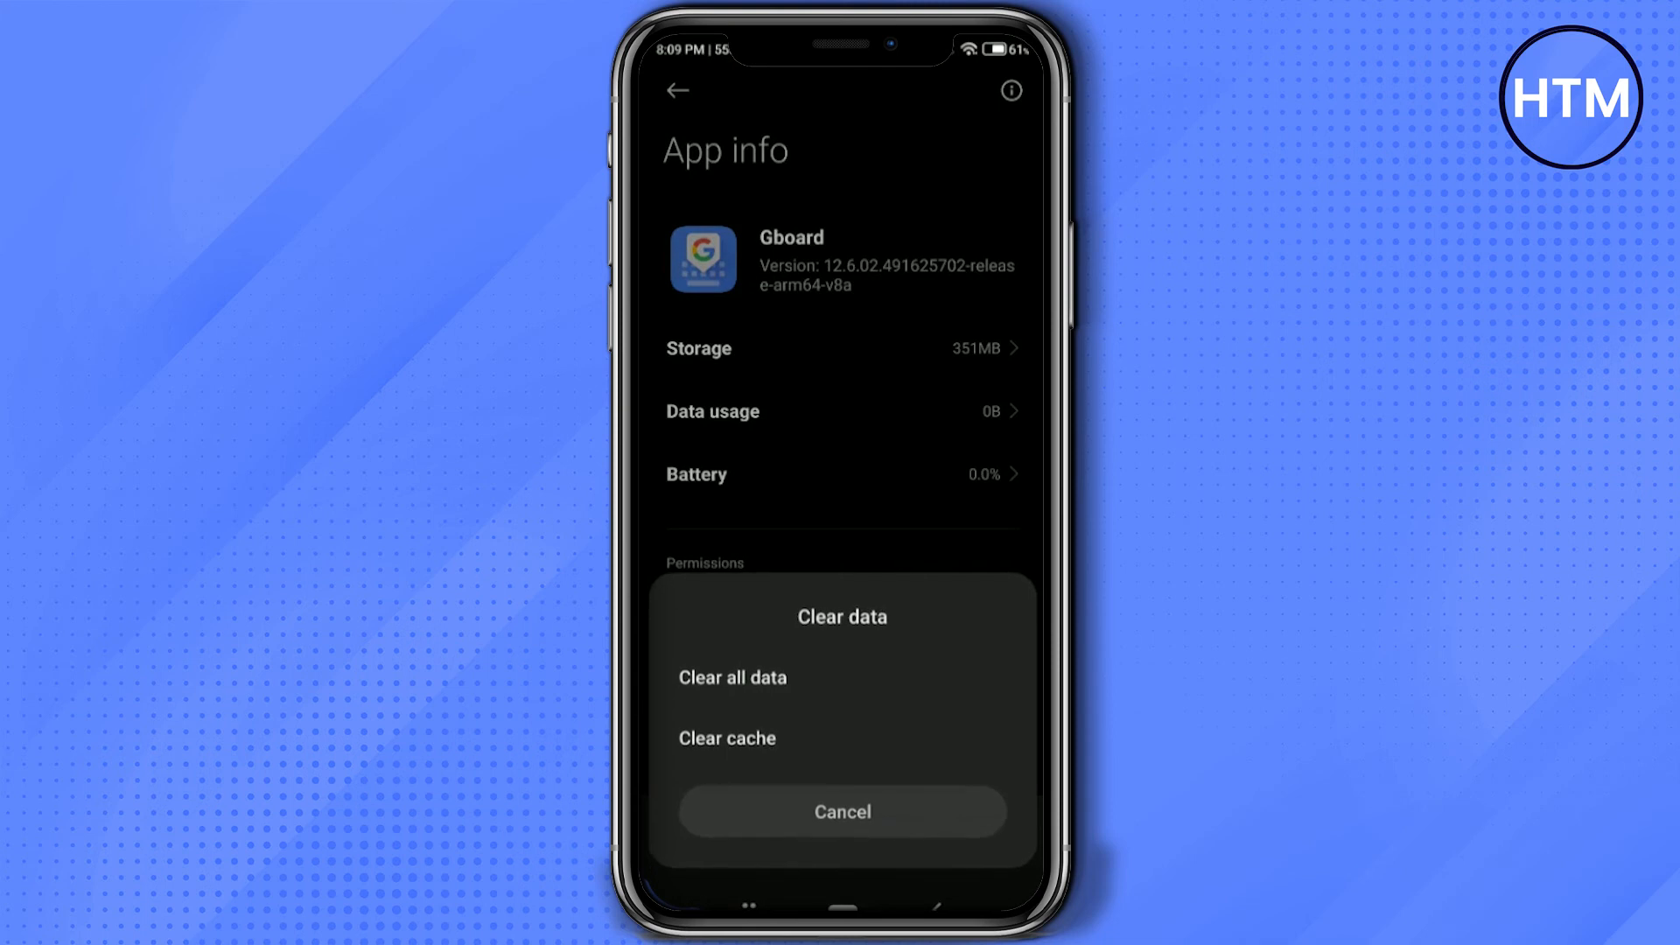
{"action": "left_click", "coordinate": [732, 676]}
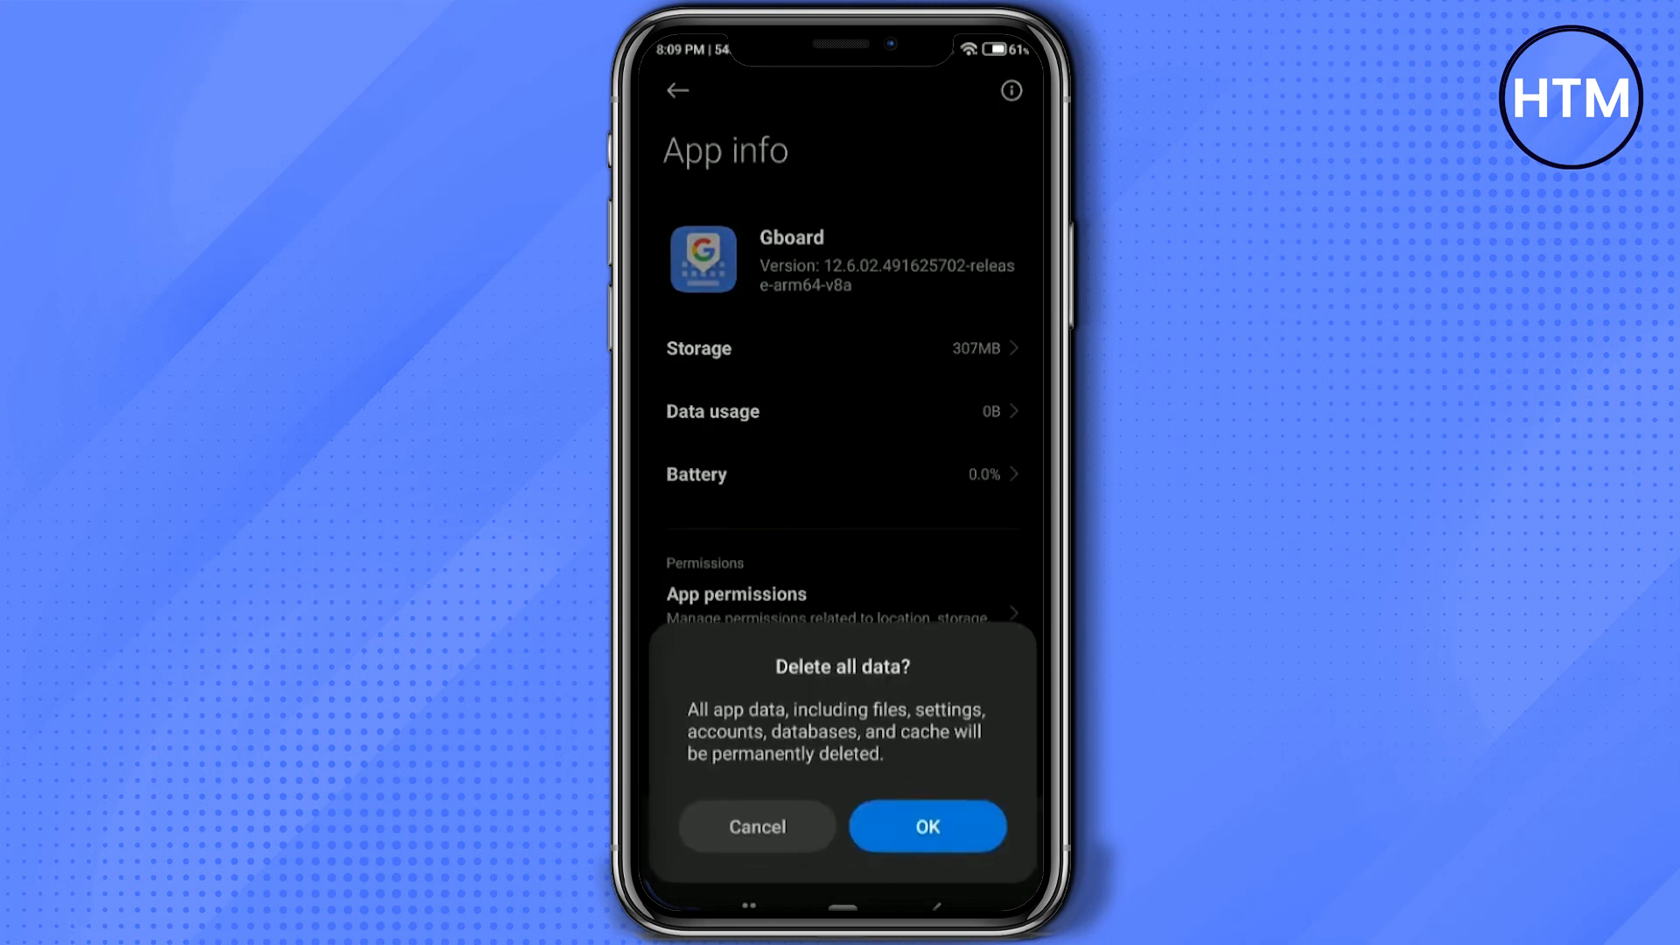
{"action": "left_click", "coordinate": [926, 827]}
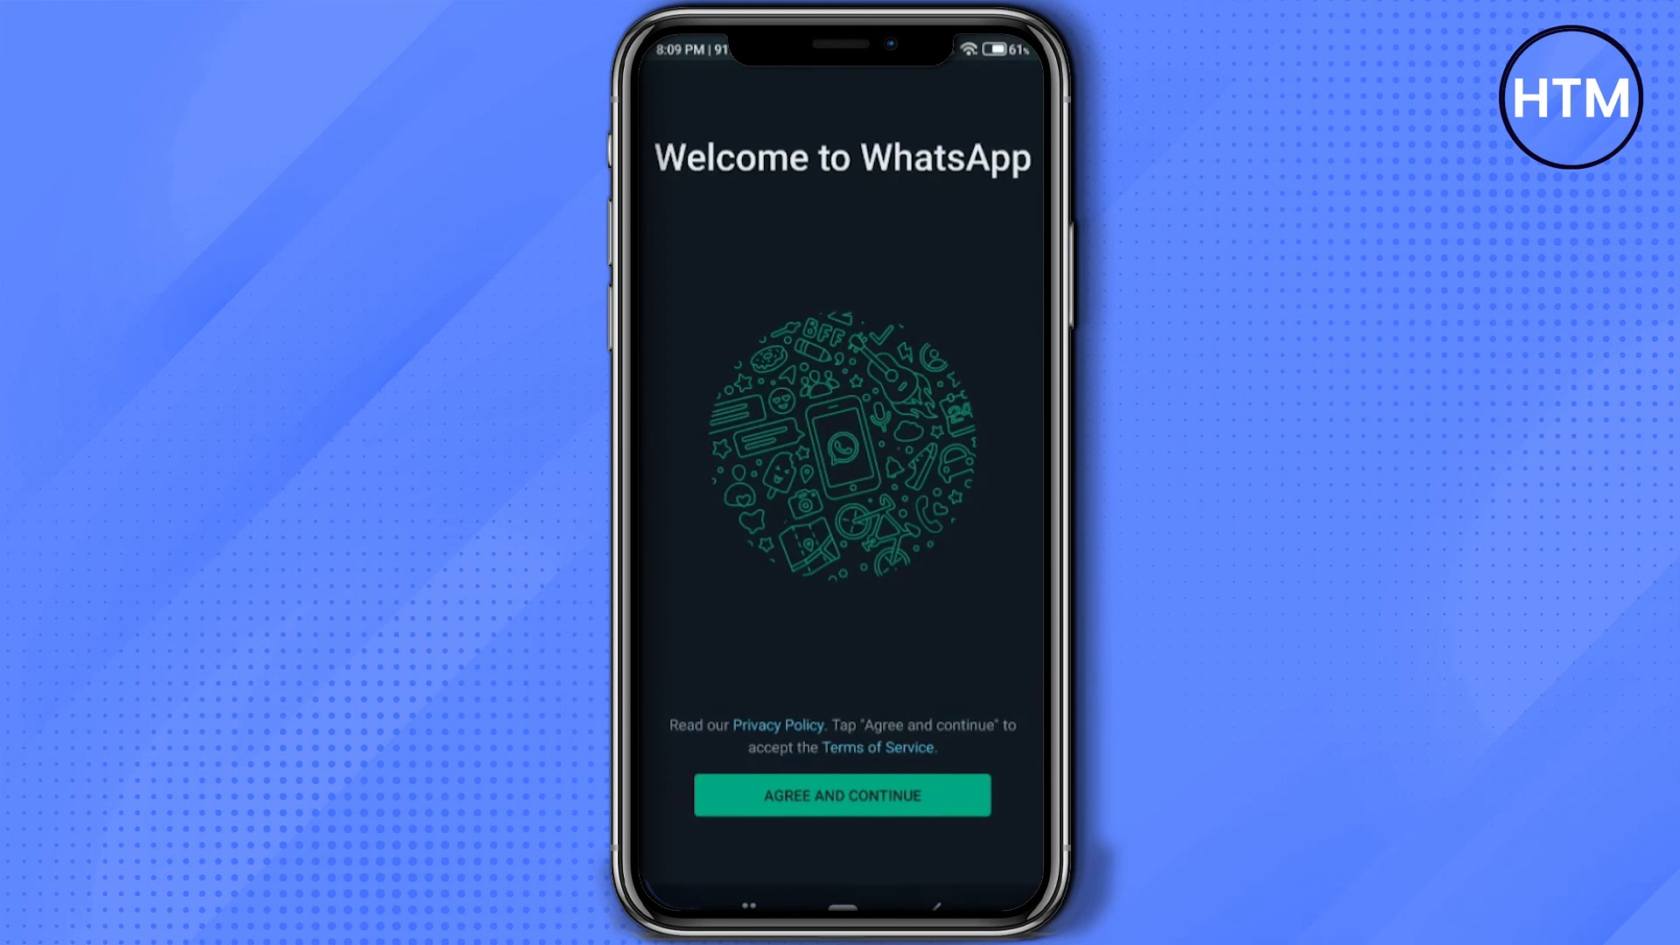
Agree to WhatsApp's terms and submit the phone number for verification
{"action": "left_click", "coordinate": [842, 794]}
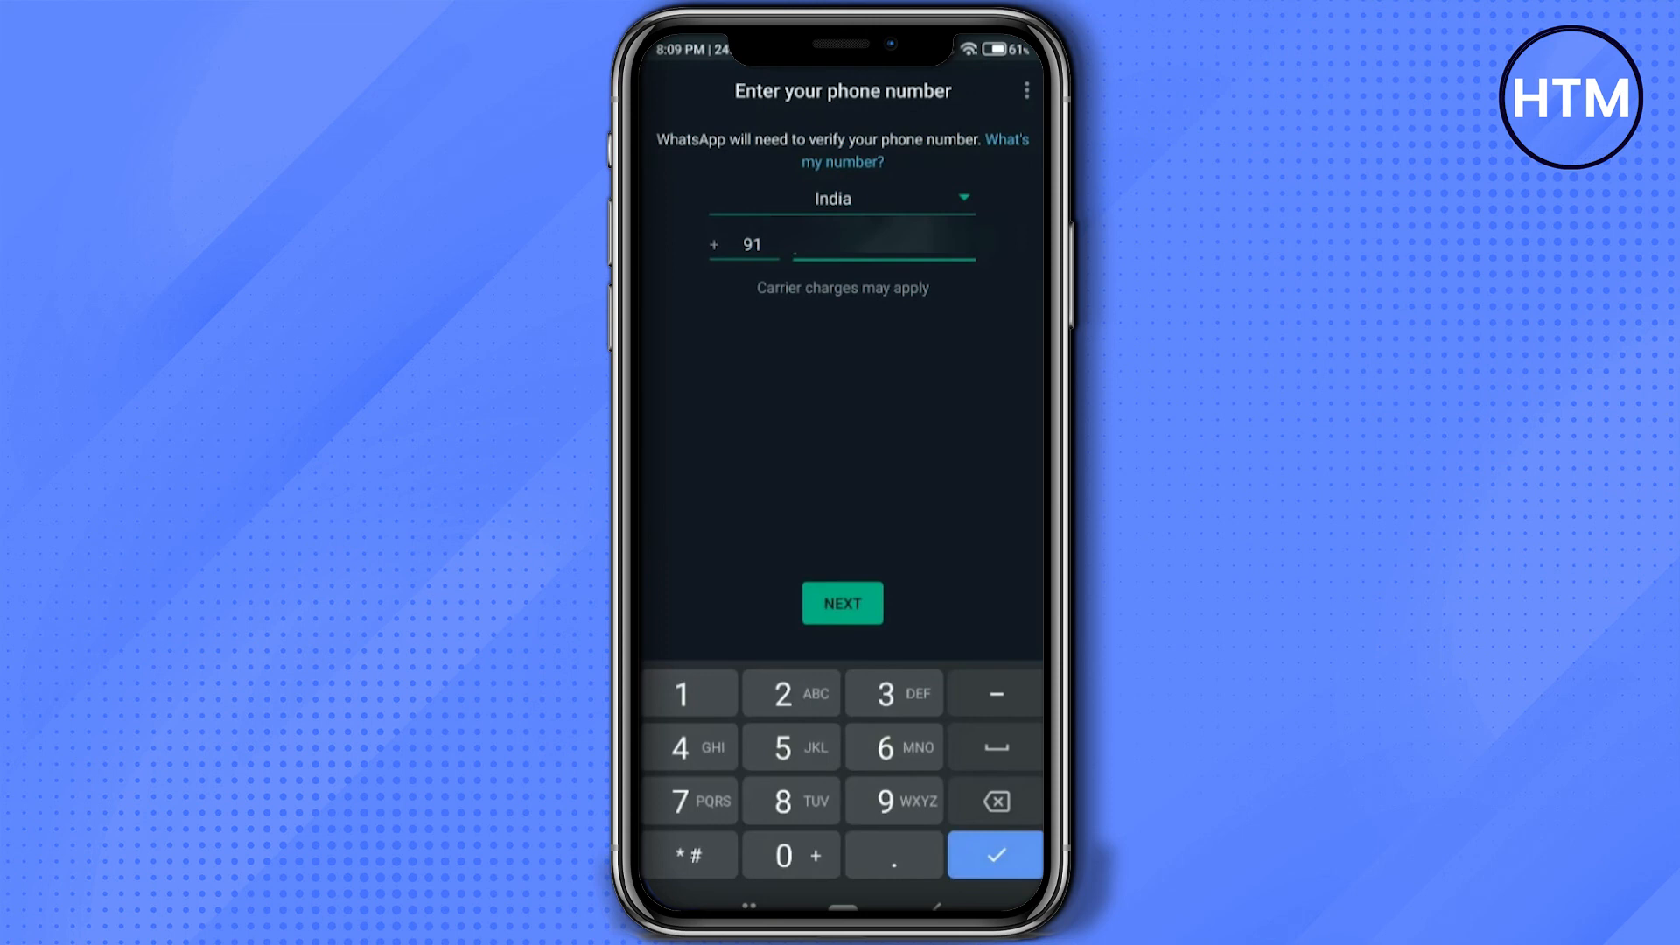
{"action": "left_click", "coordinate": [842, 602]}
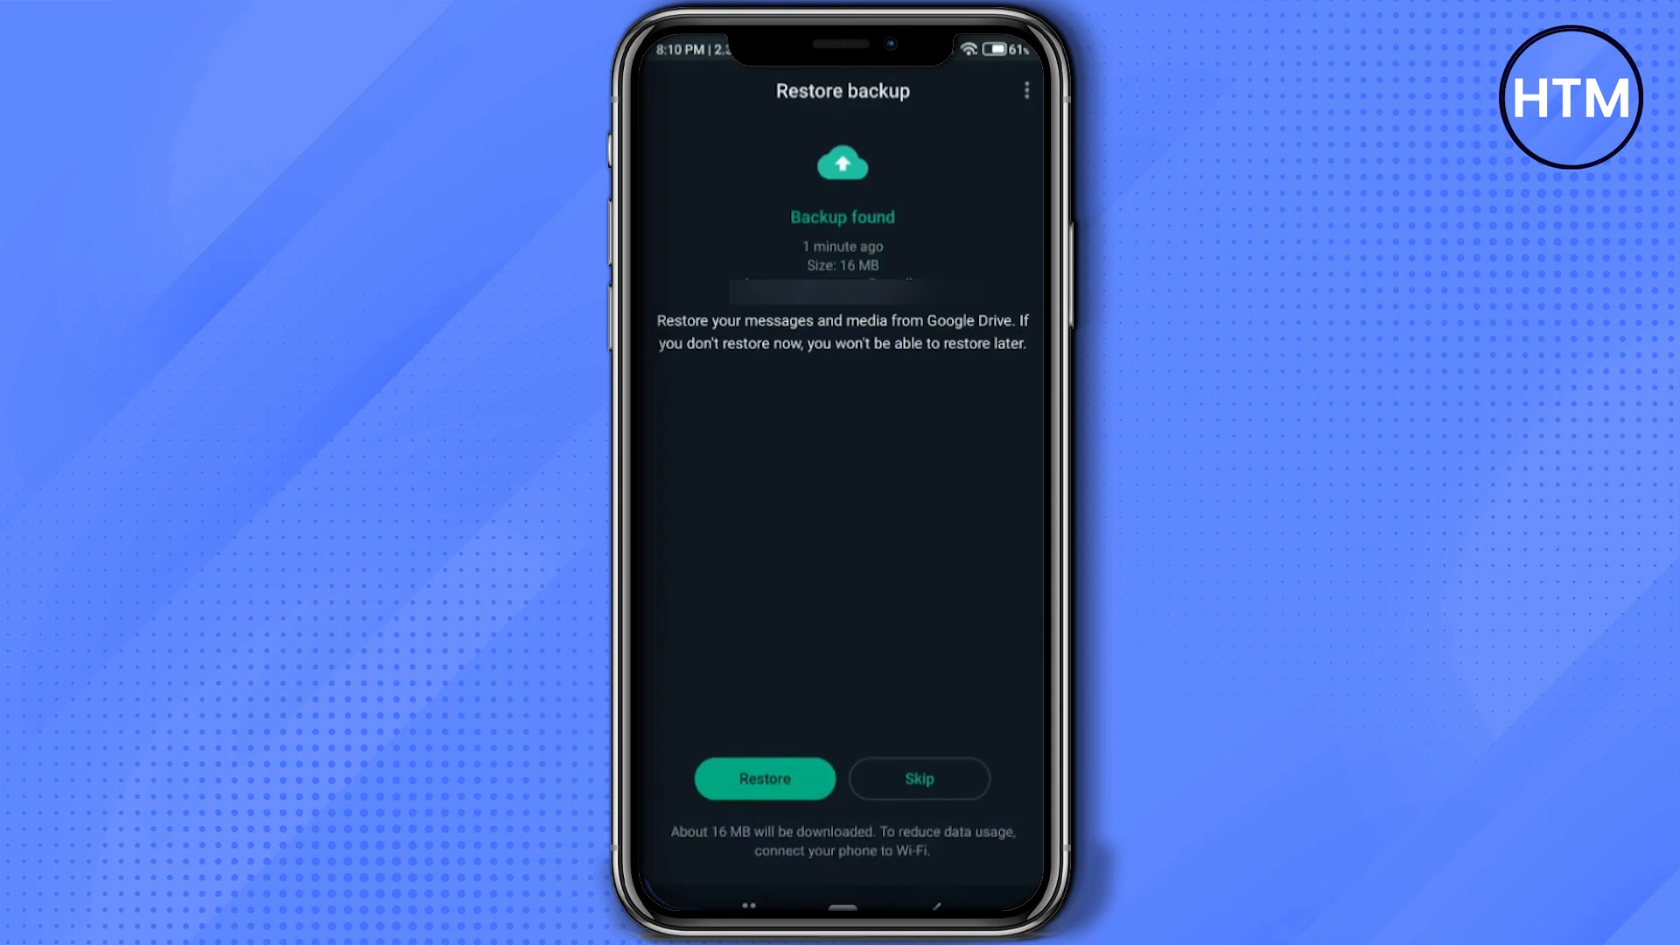
Restore the 1,089 messages from Google Drive and confirm the profile info
{"action": "left_click", "coordinate": [765, 777]}
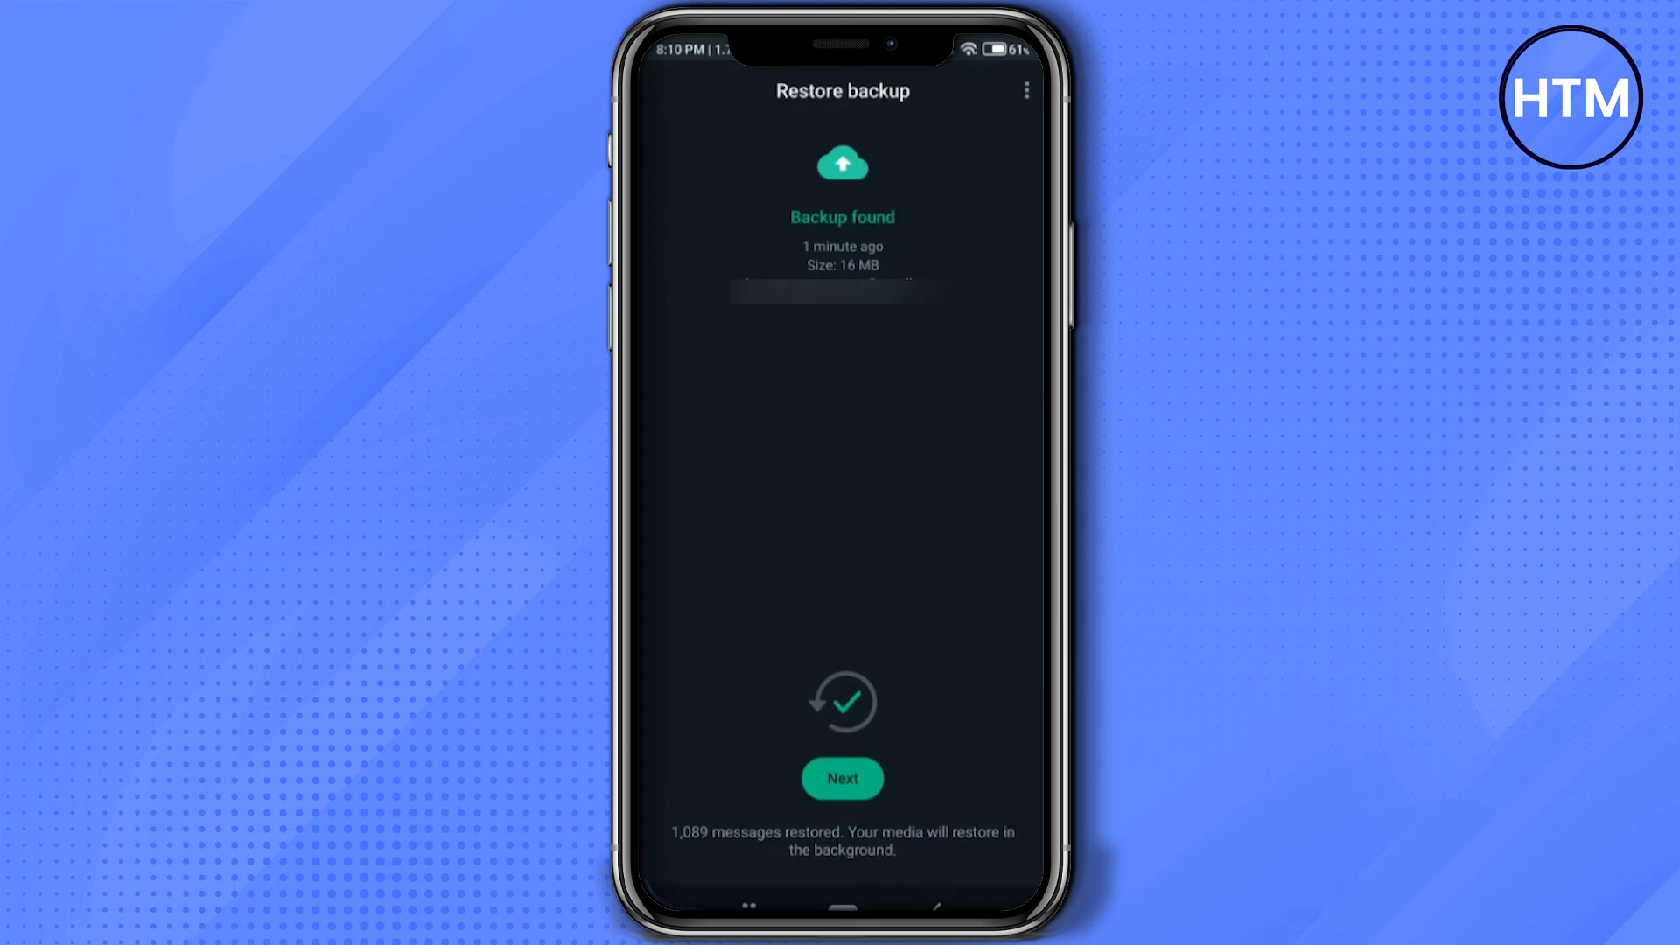
{"action": "left_click", "coordinate": [842, 777]}
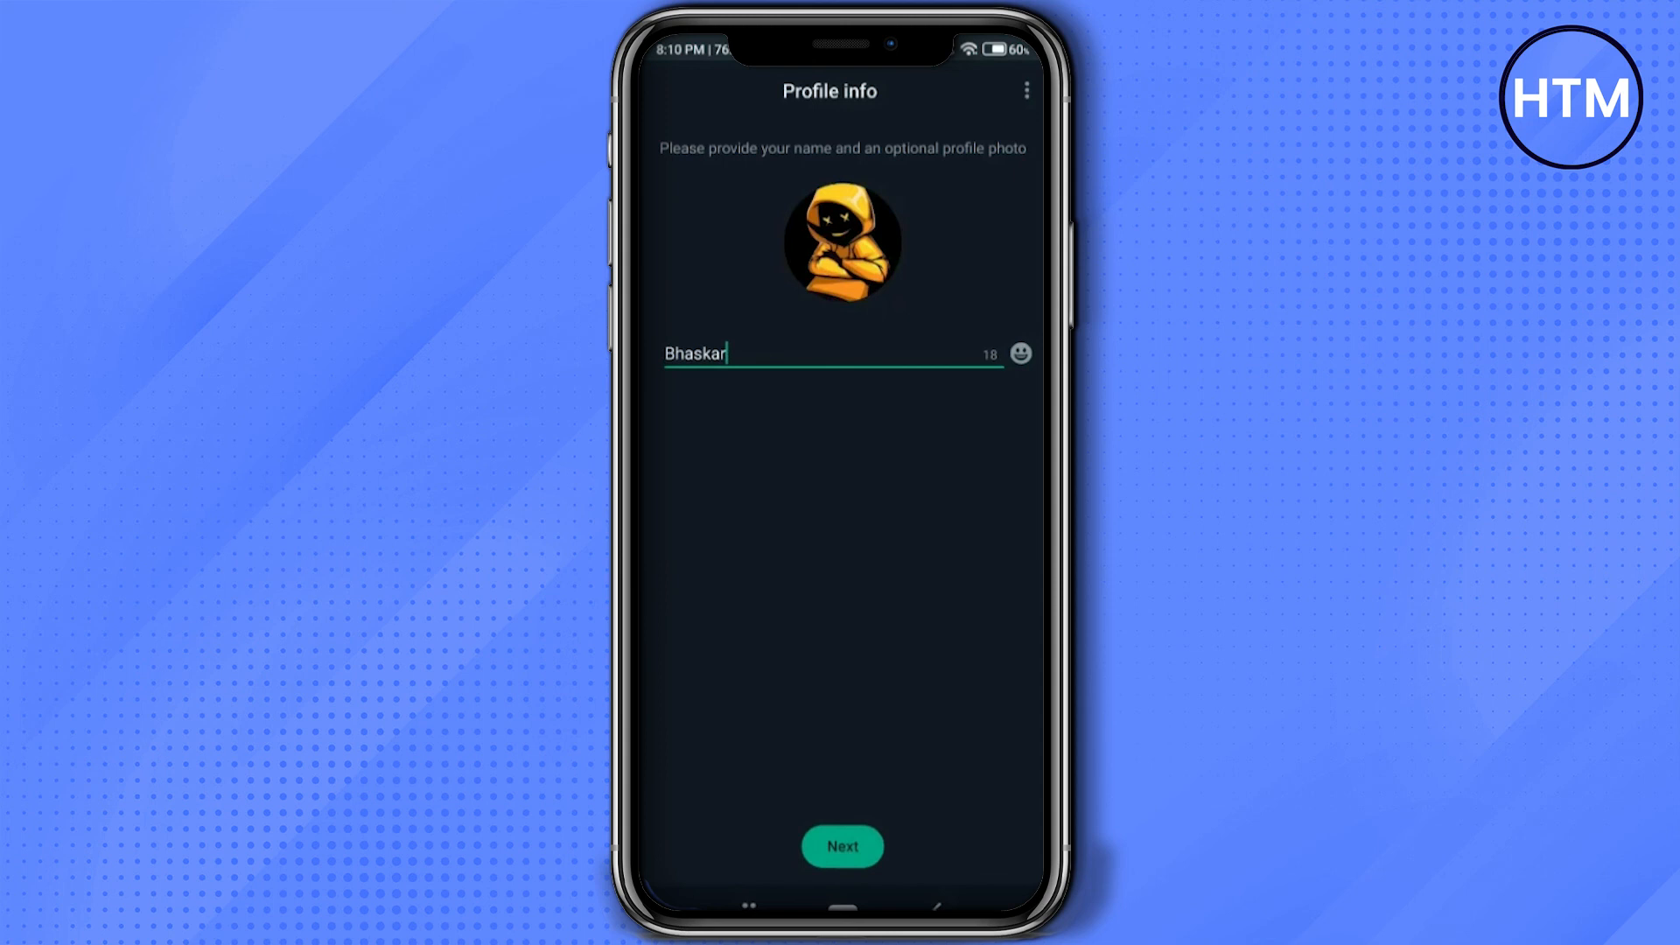
{"action": "left_click", "coordinate": [842, 848]}
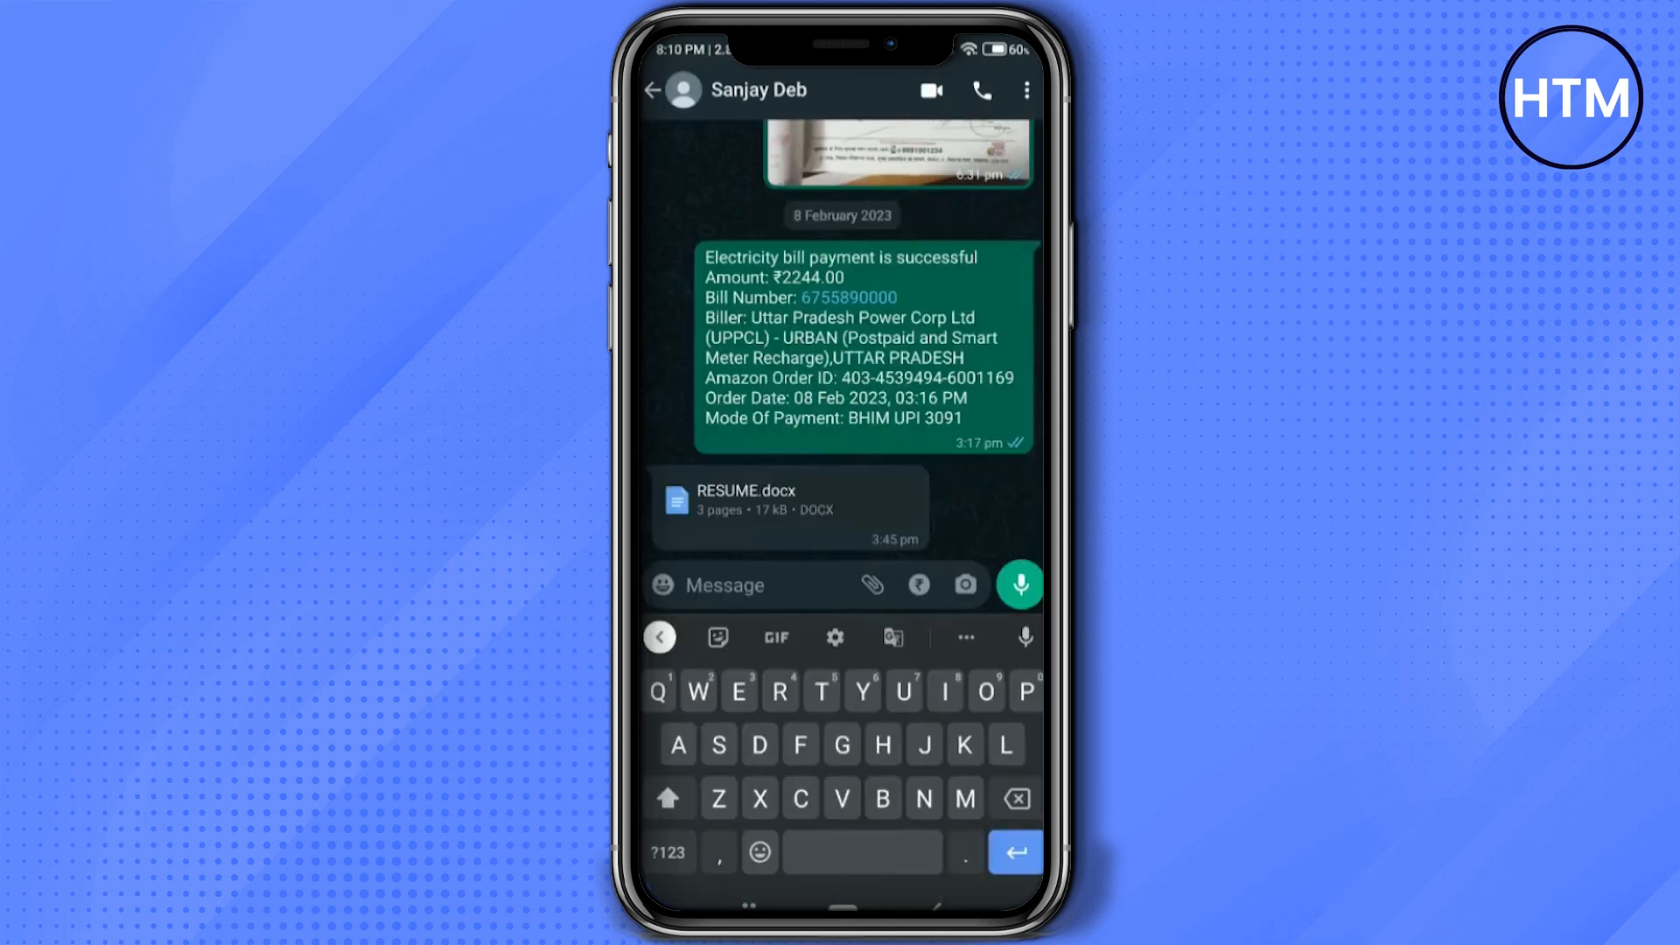
In a restored chat, view Gboard's Recent emoji tab and confirm it is empty
{"action": "left_click", "coordinate": [663, 585]}
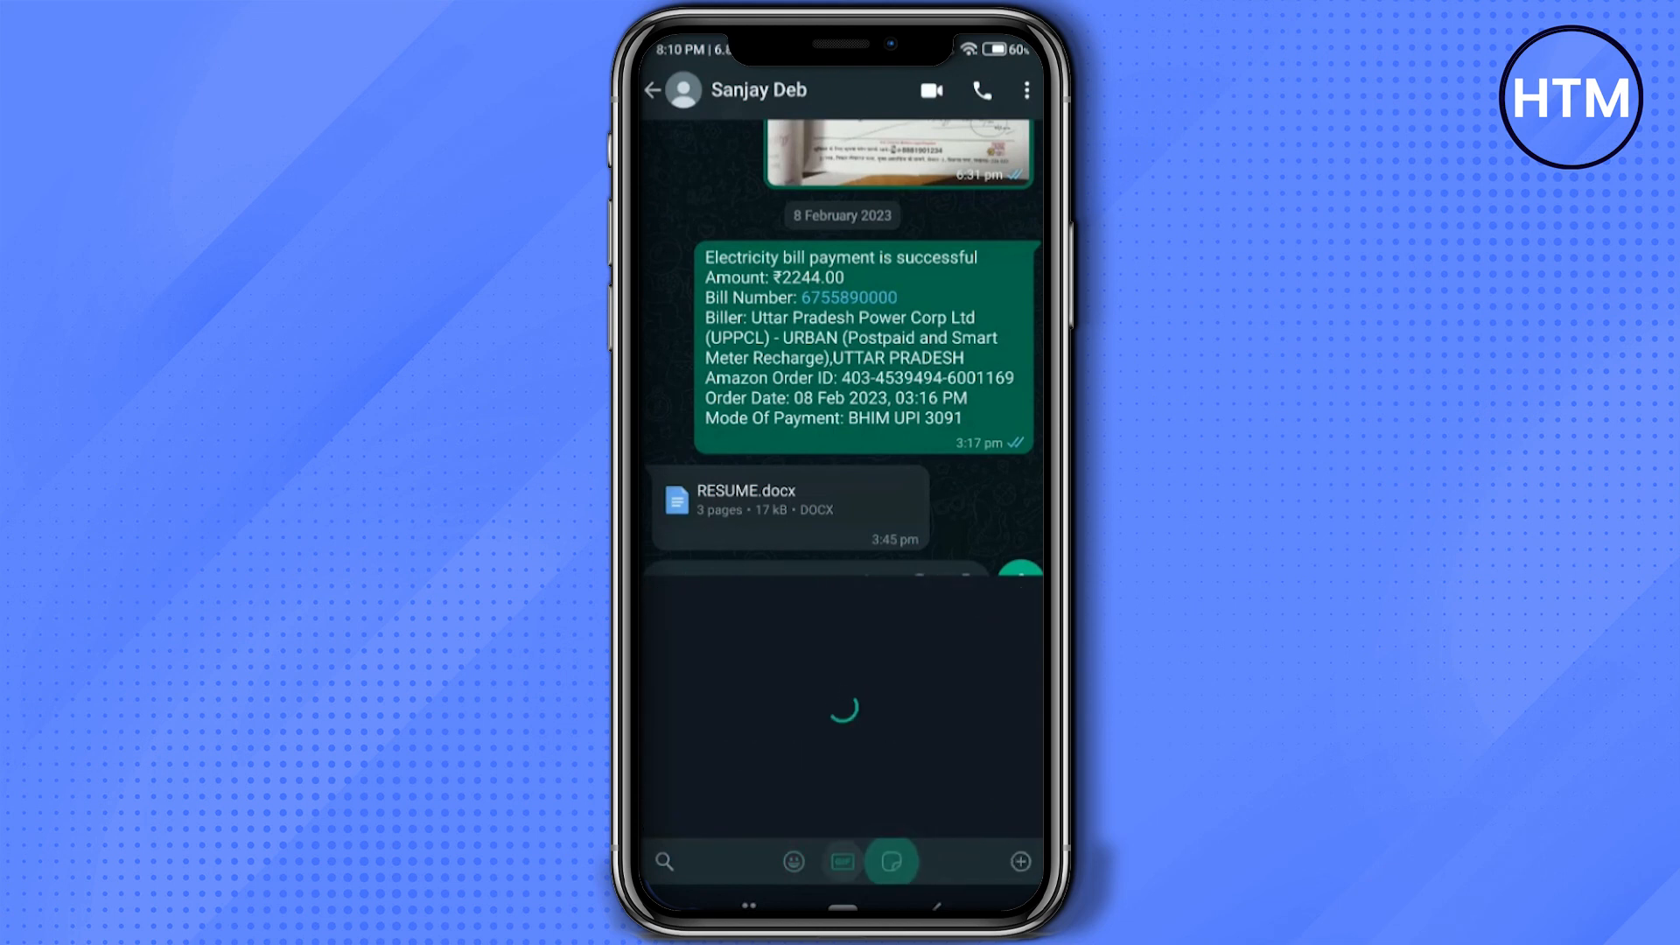
{"action": "left_click", "coordinate": [792, 861]}
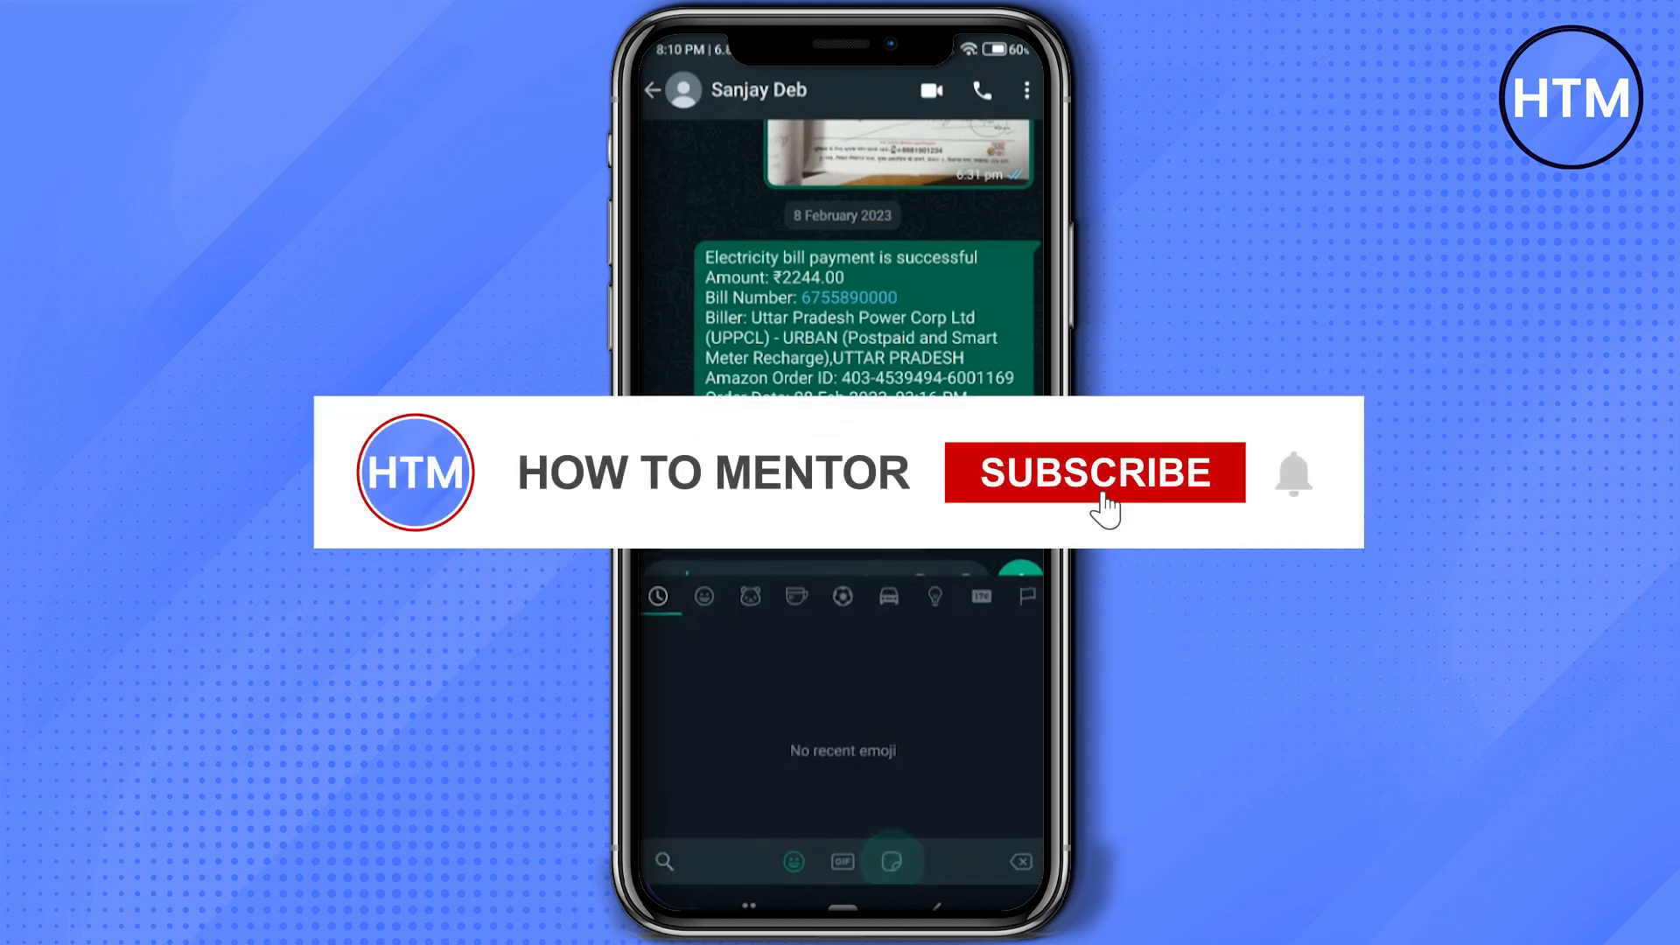
{"action": "left_click", "coordinate": [1092, 471]}
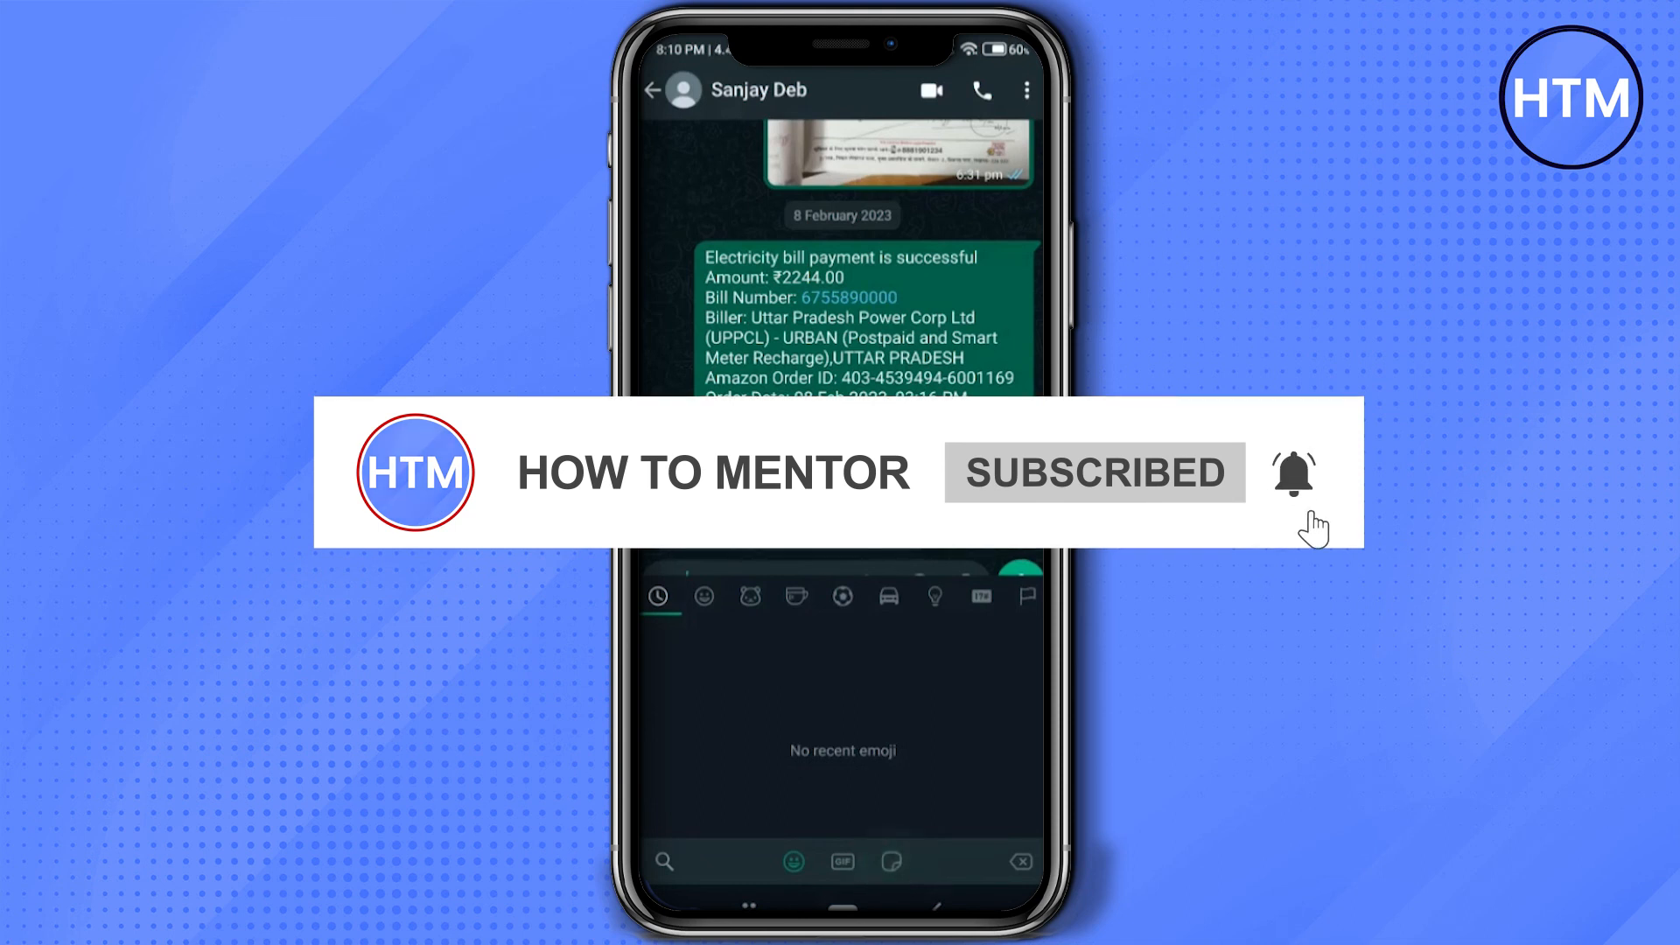